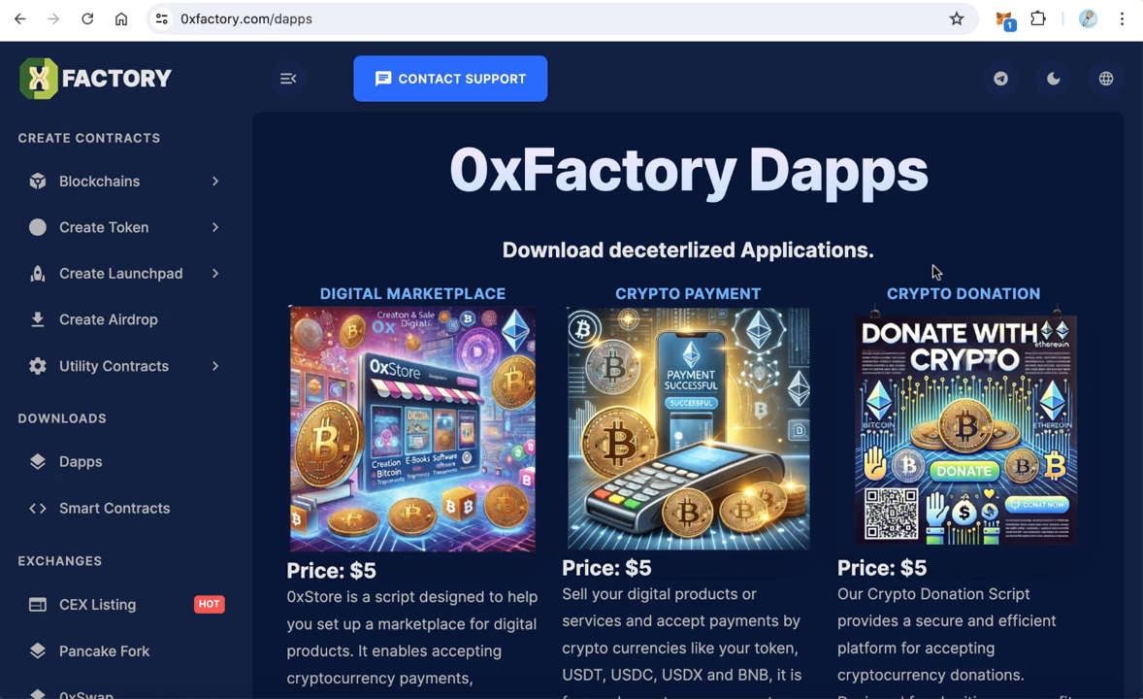
Scroll to the Crypto Donation dapp and launch its live demo showing Donate For Gaza
scroll("down", 3)
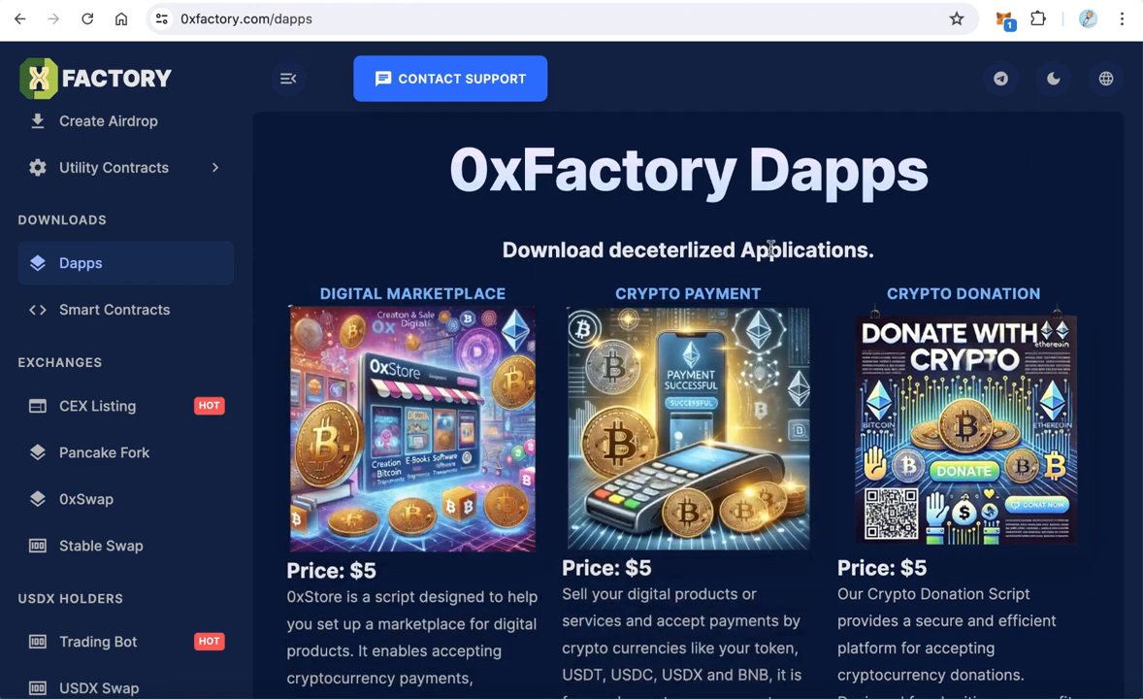
scroll("down", 3)
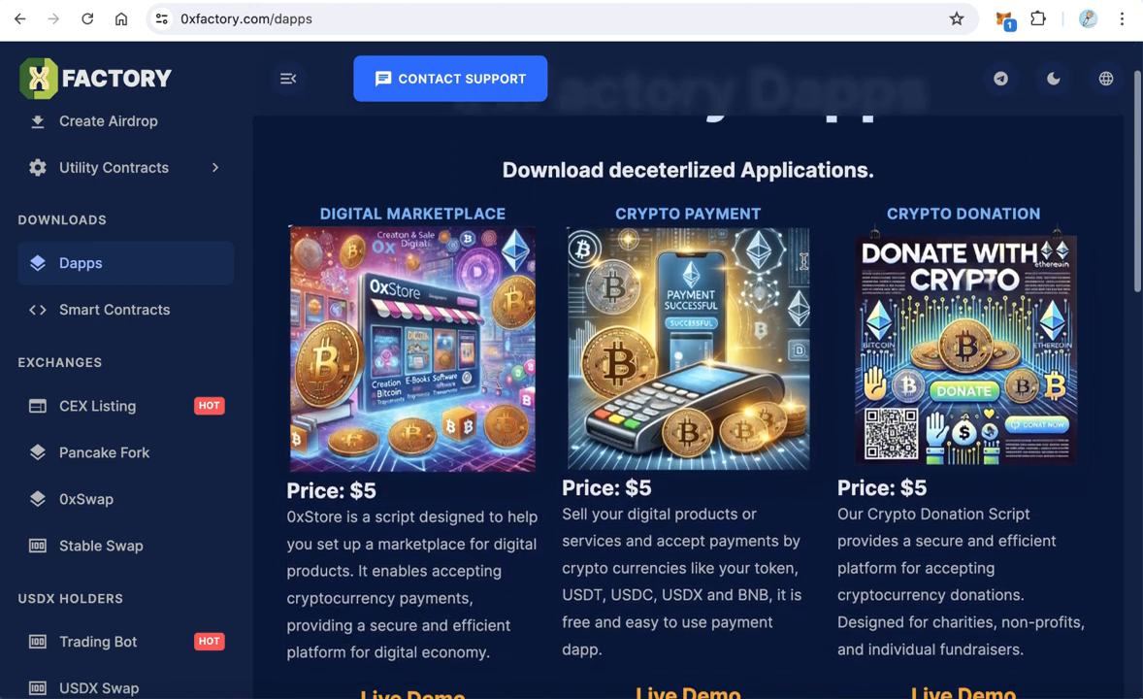
scroll("up", 3)
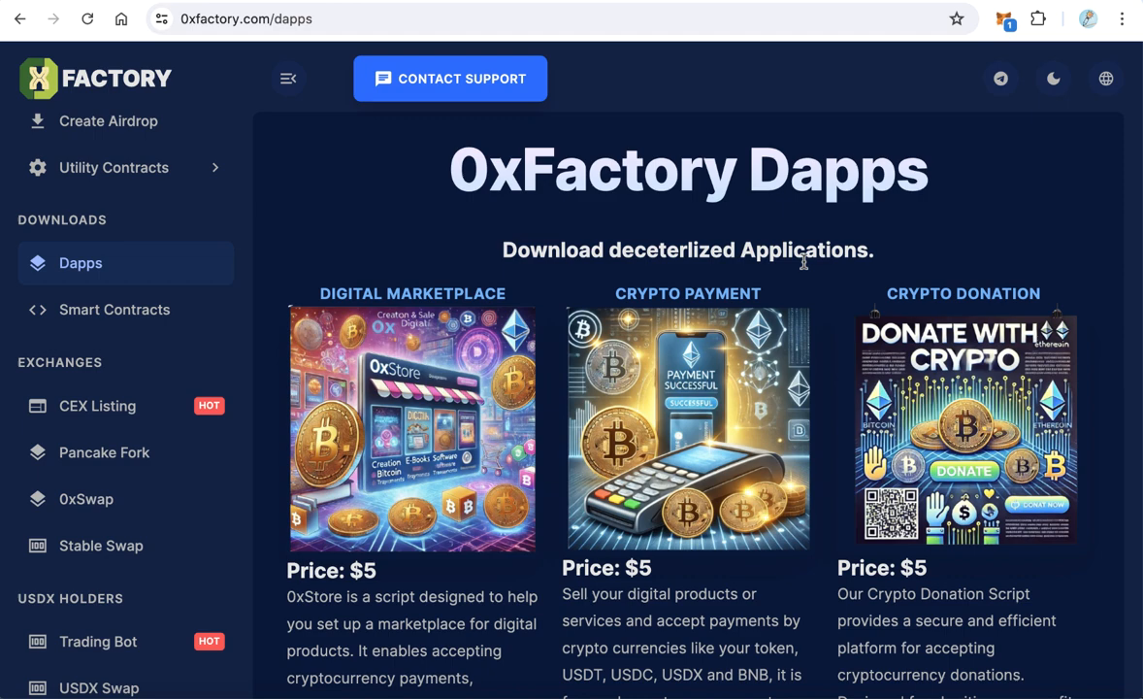
mouse_move(963, 427)
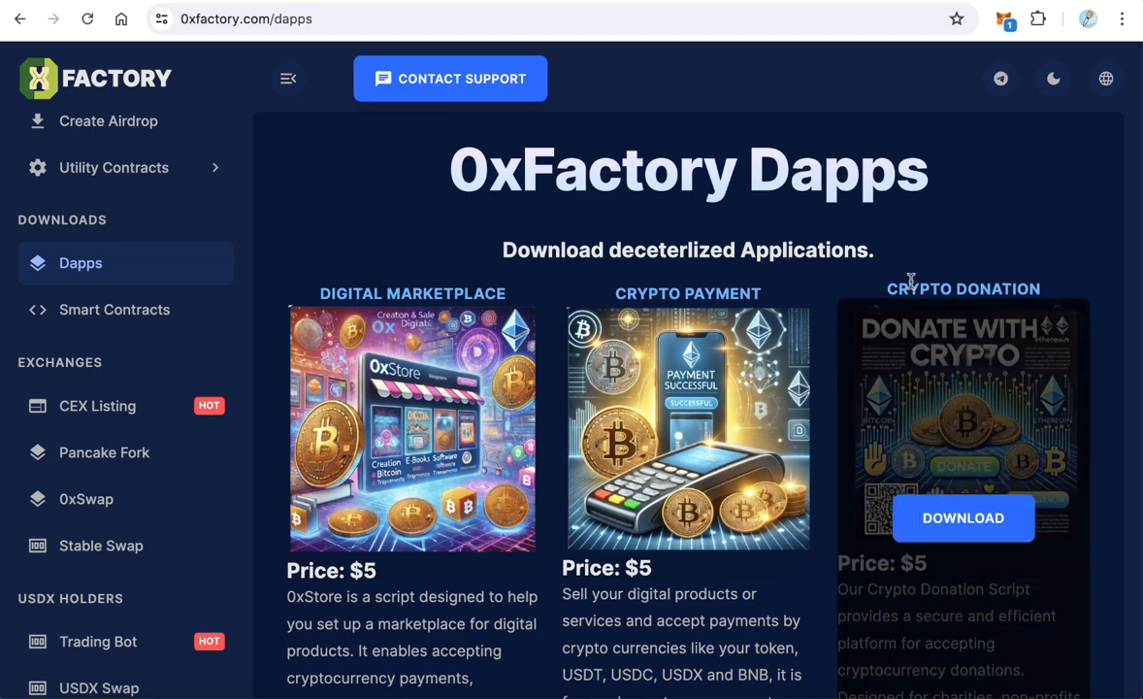
scroll("down", 3)
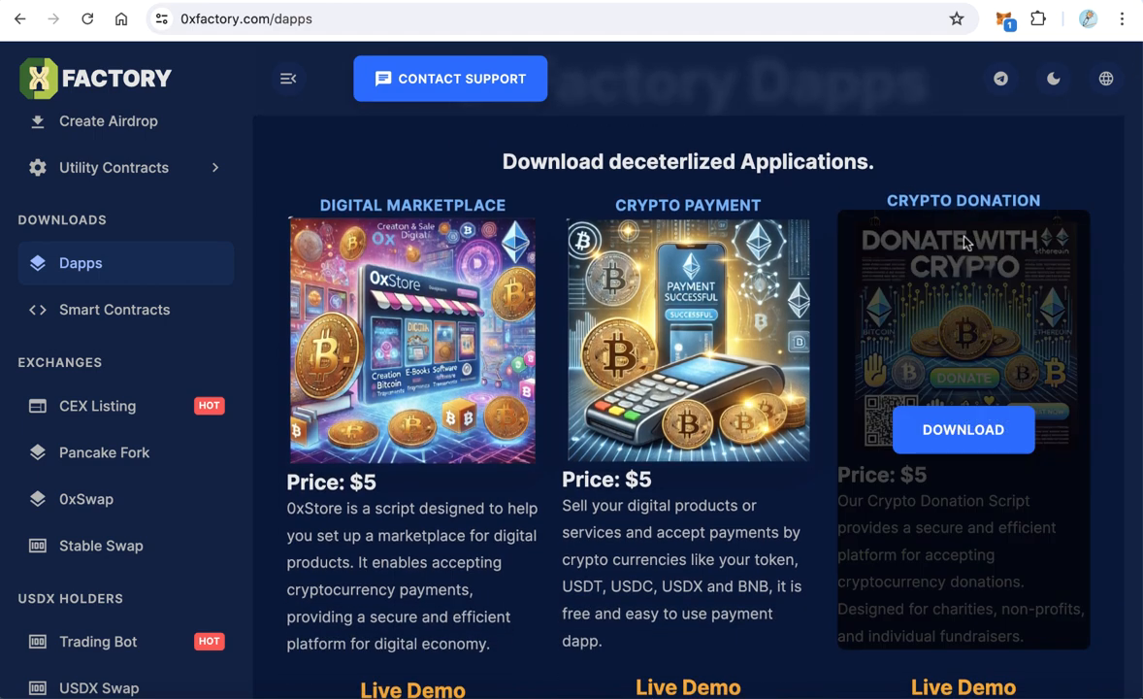
scroll("down", 3)
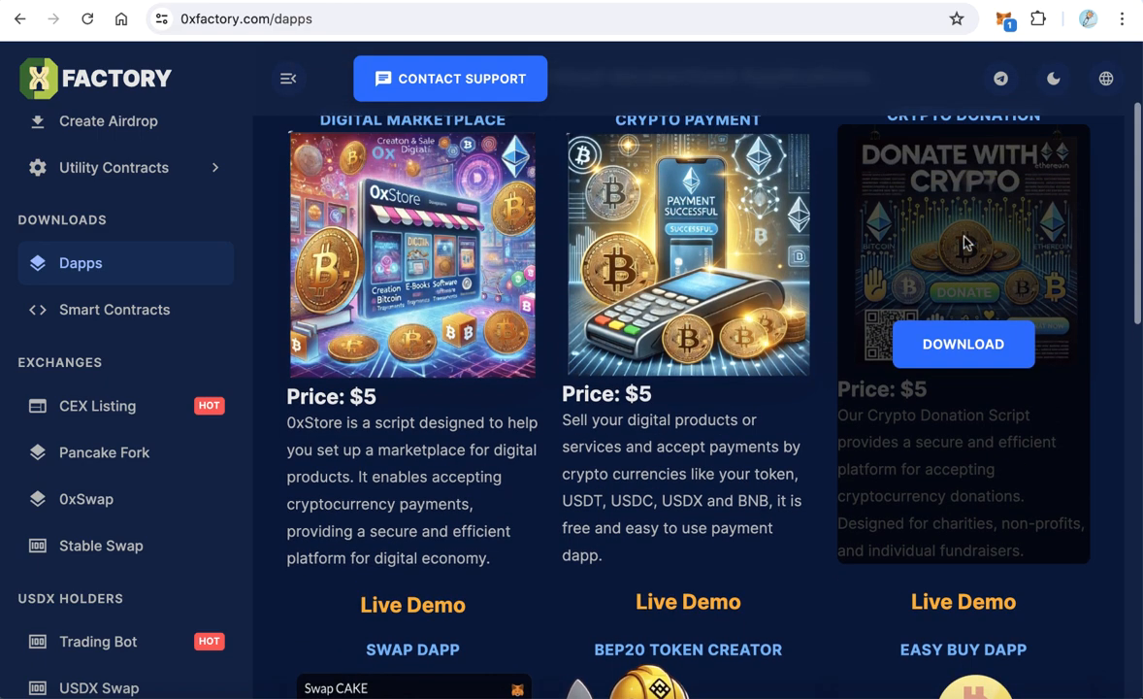
mouse_move(963, 602)
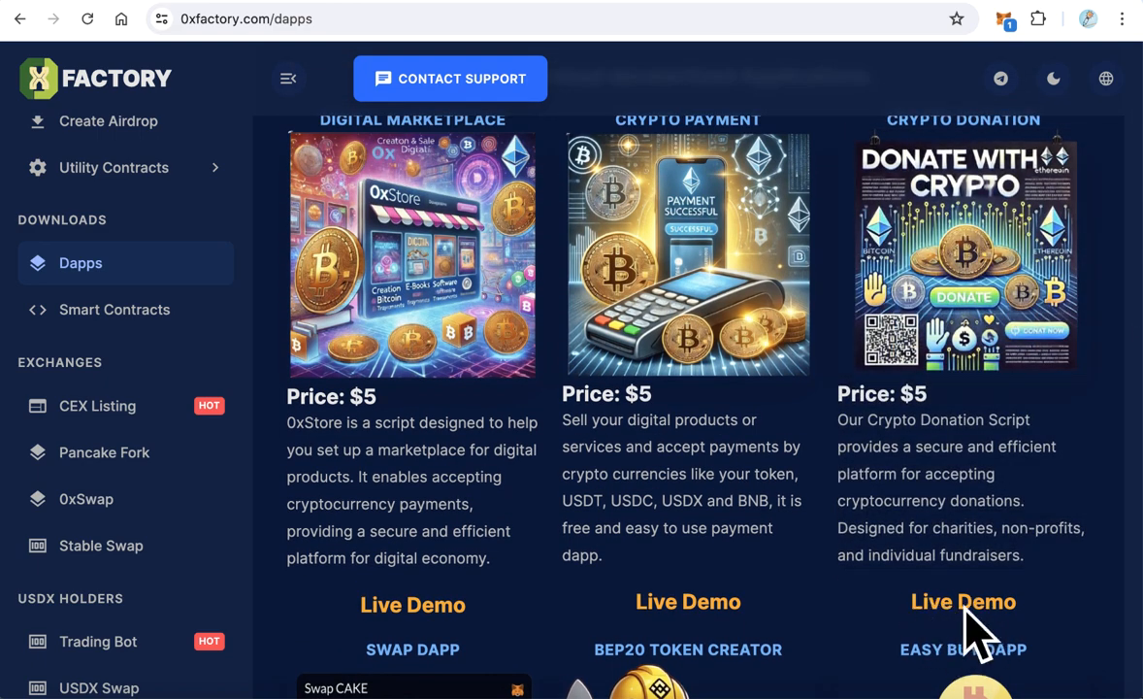
left_click(963, 602)
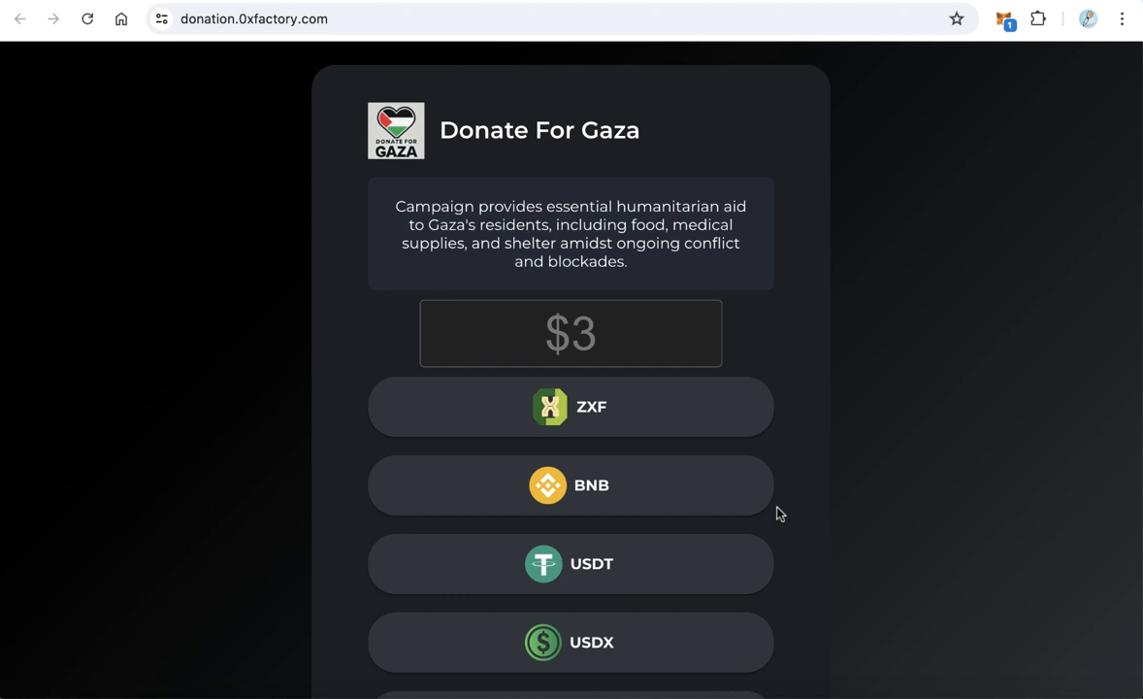
scroll("down", 3)
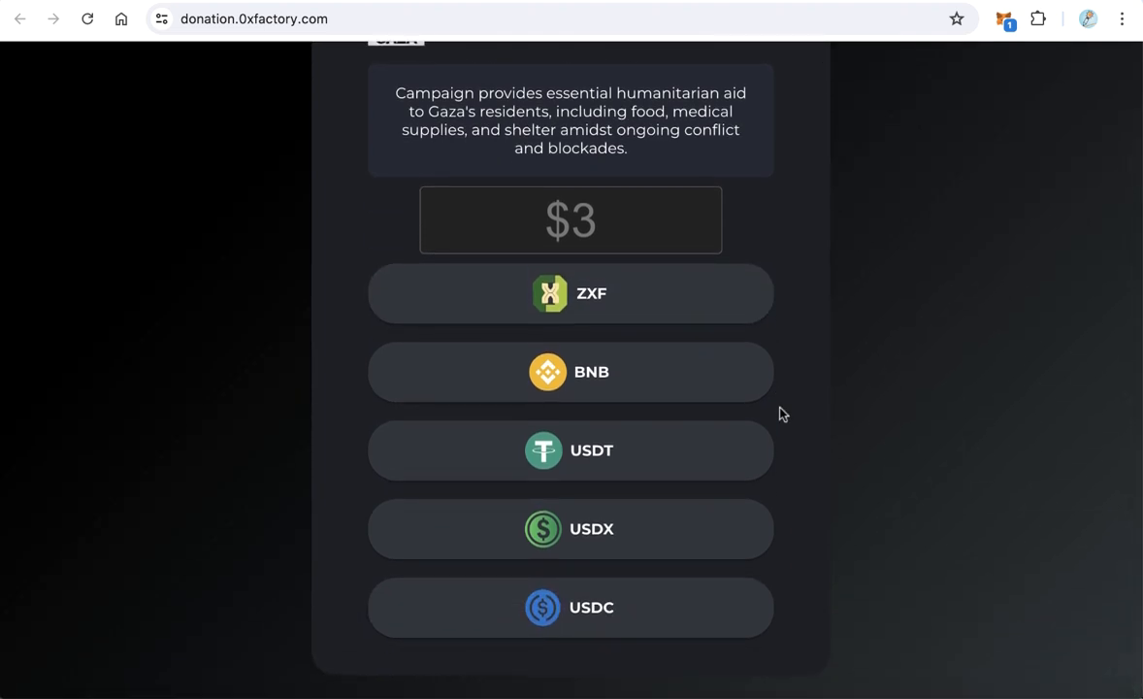
scroll("up", 3)
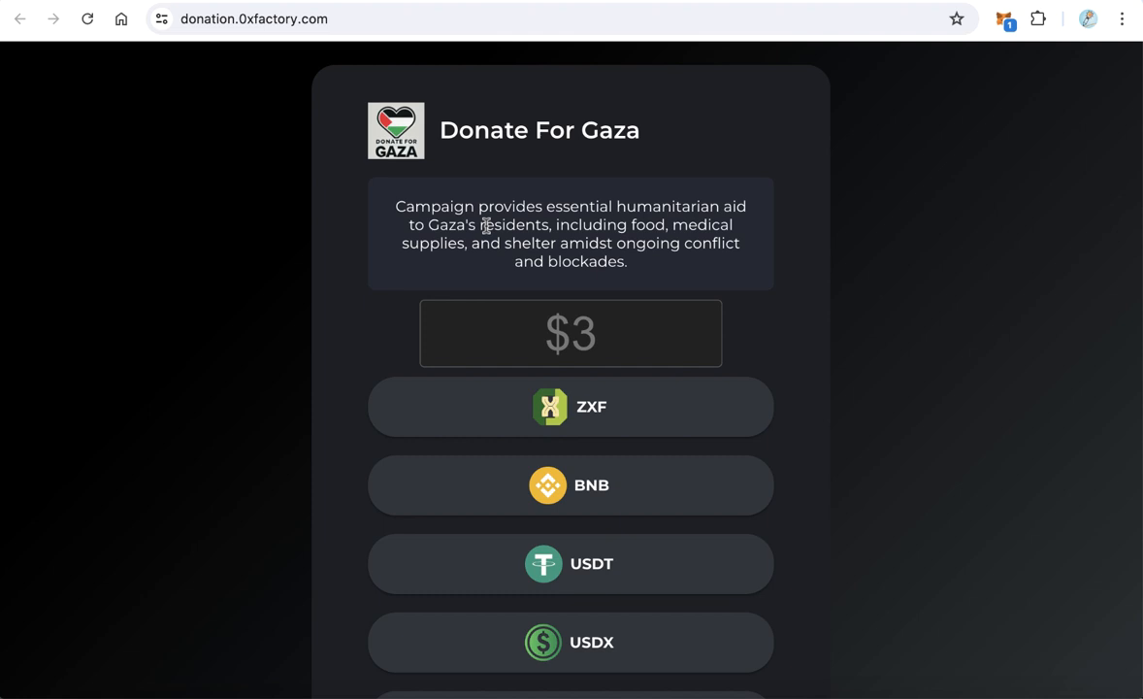
Review the Donate For Gaza title and description with the amount 5 and token options
double_click(539, 130)
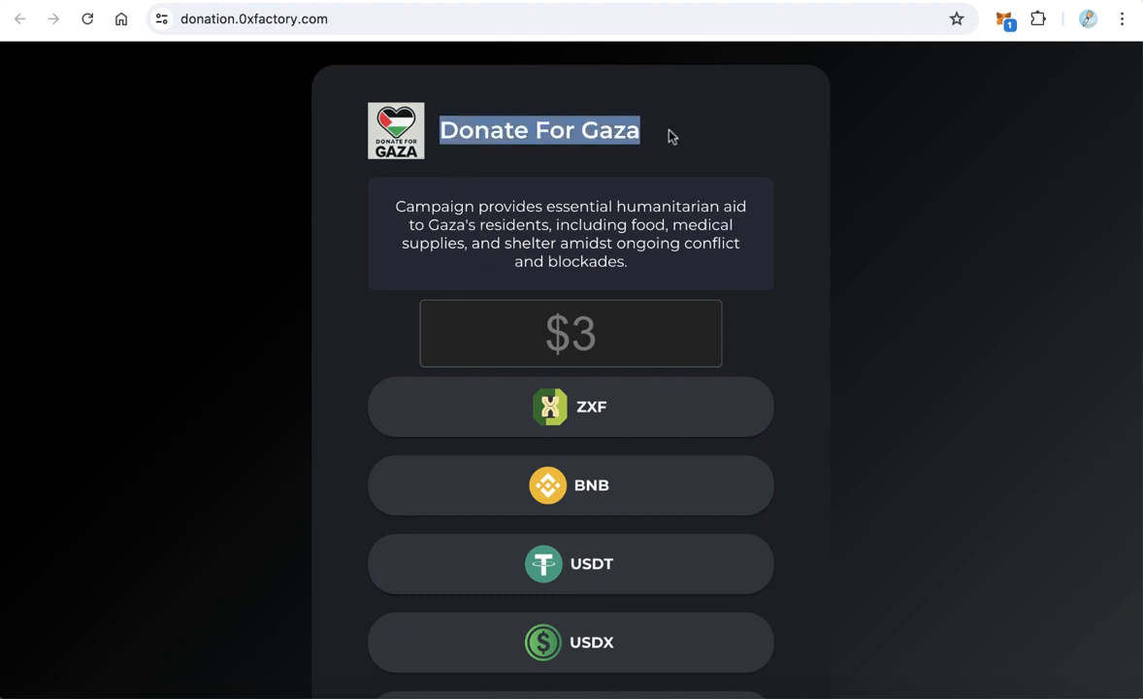
mouse_move(422, 194)
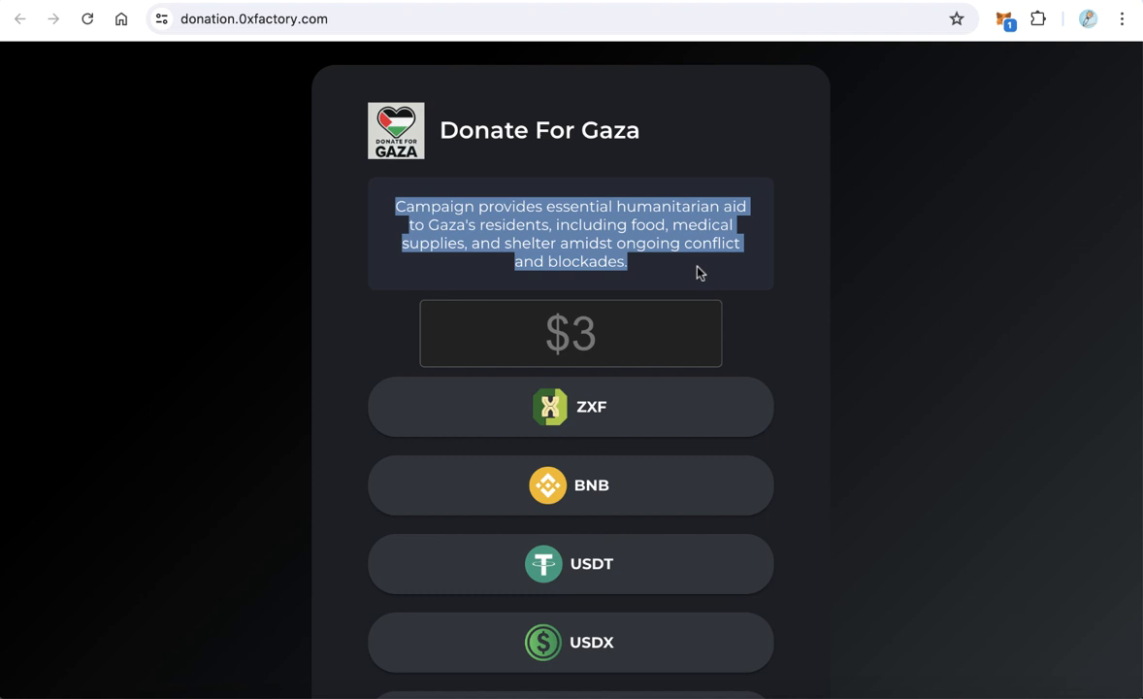
left_click(571, 333)
type("5")
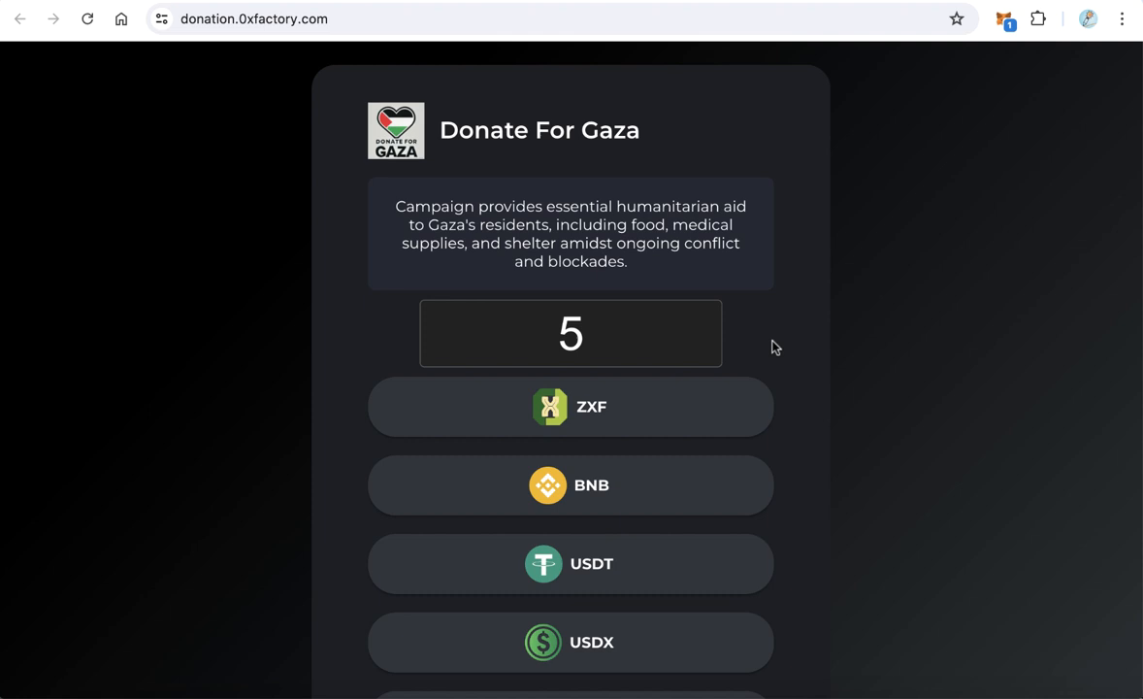
scroll("down", 3)
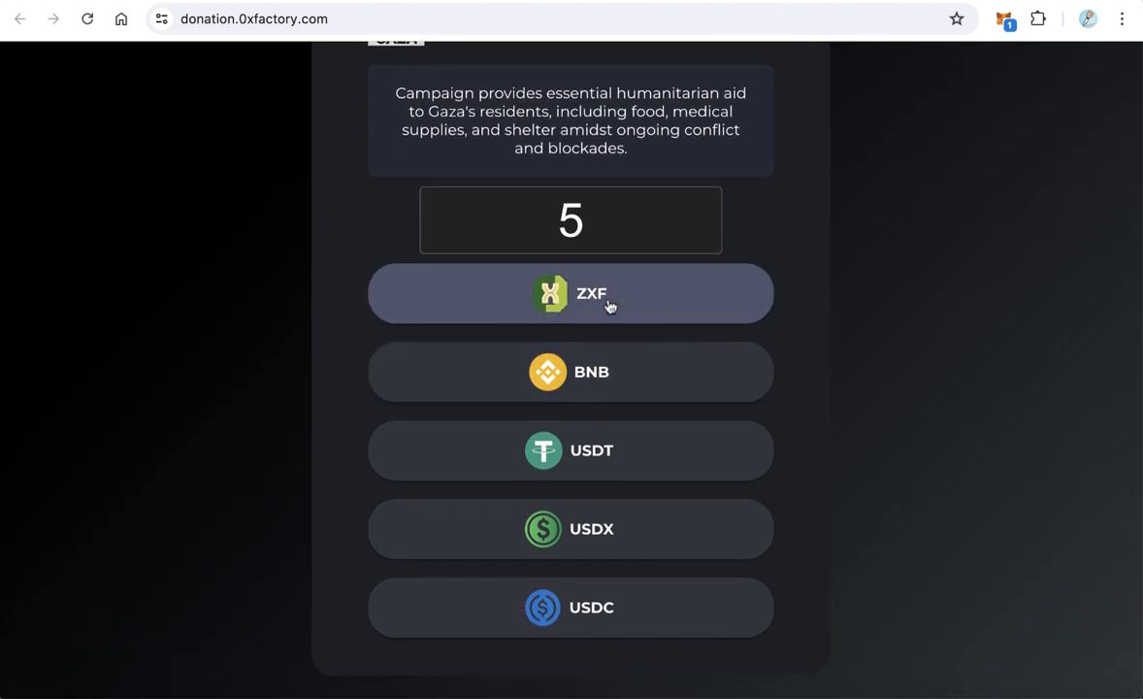
mouse_move(850, 307)
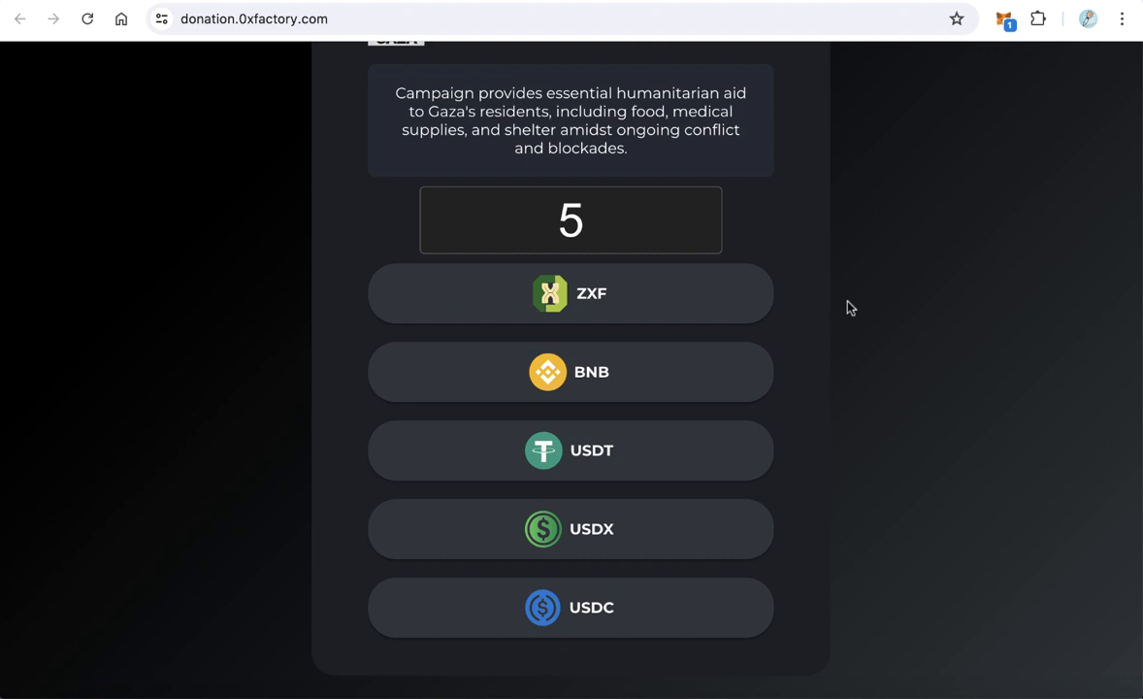
mouse_move(819, 309)
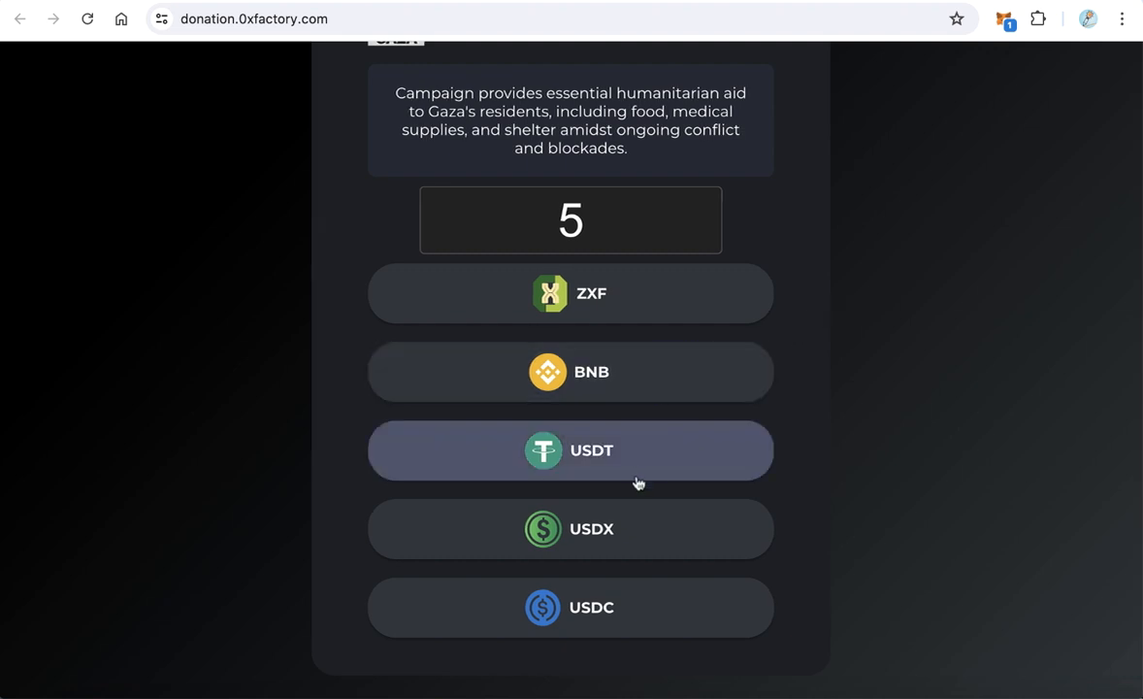
scroll("up", 3)
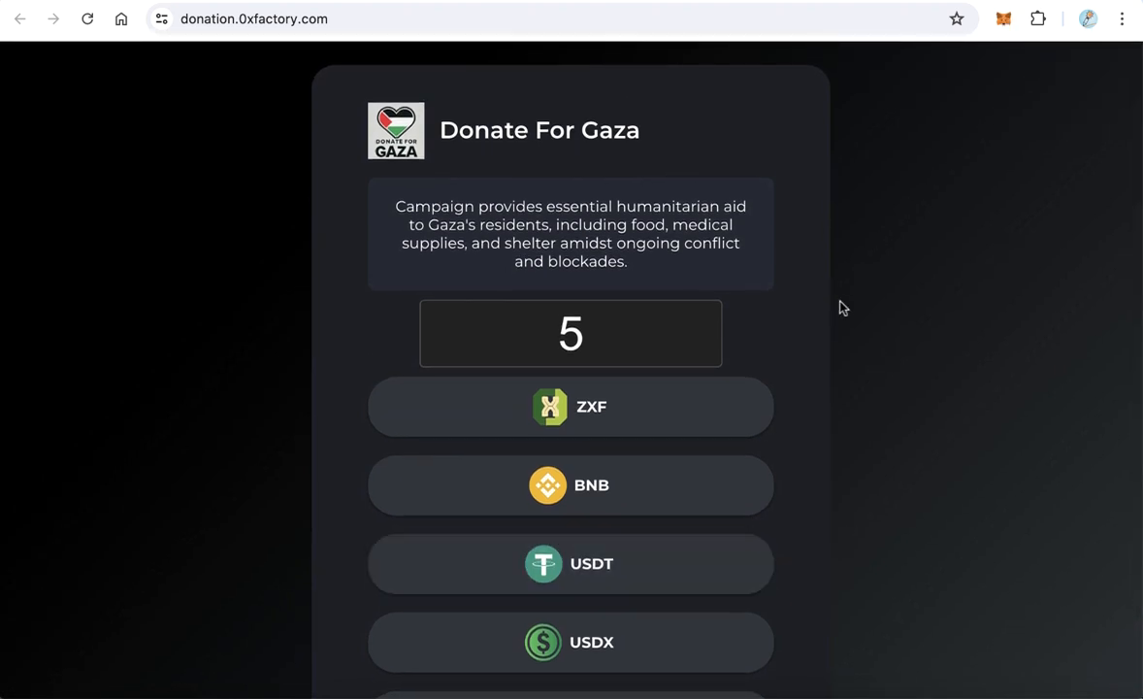
scroll("down", 3)
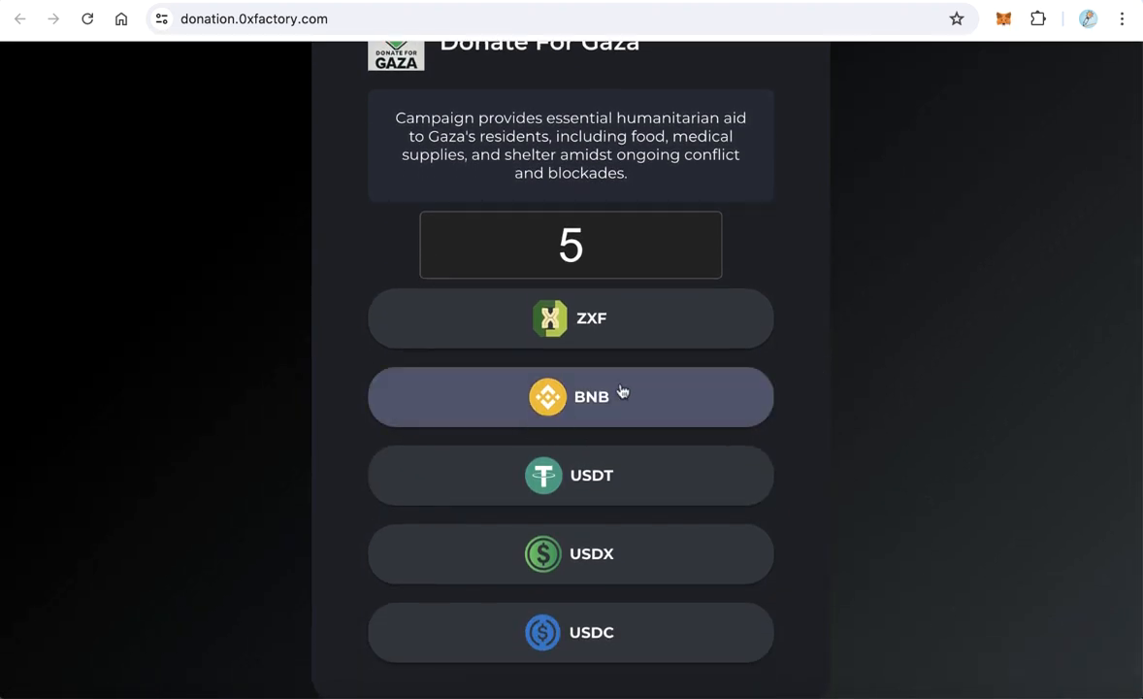
Choose BNB and connect the MetaMask wallet, approving the account and site permissions
left_click(571, 396)
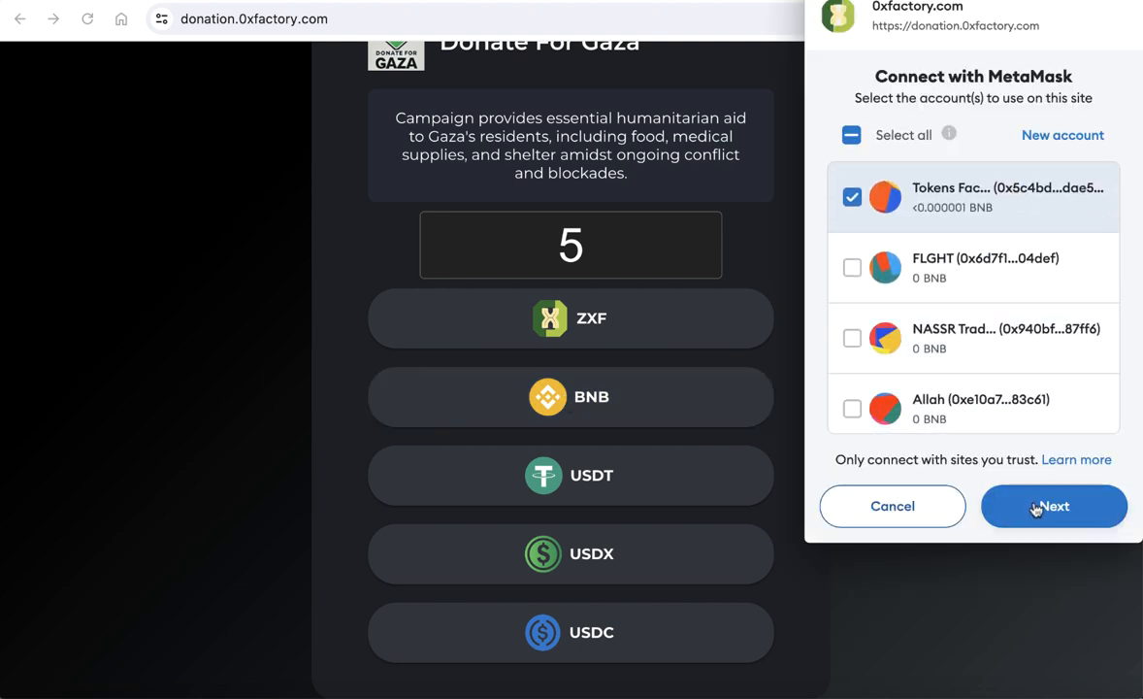
left_click(1054, 505)
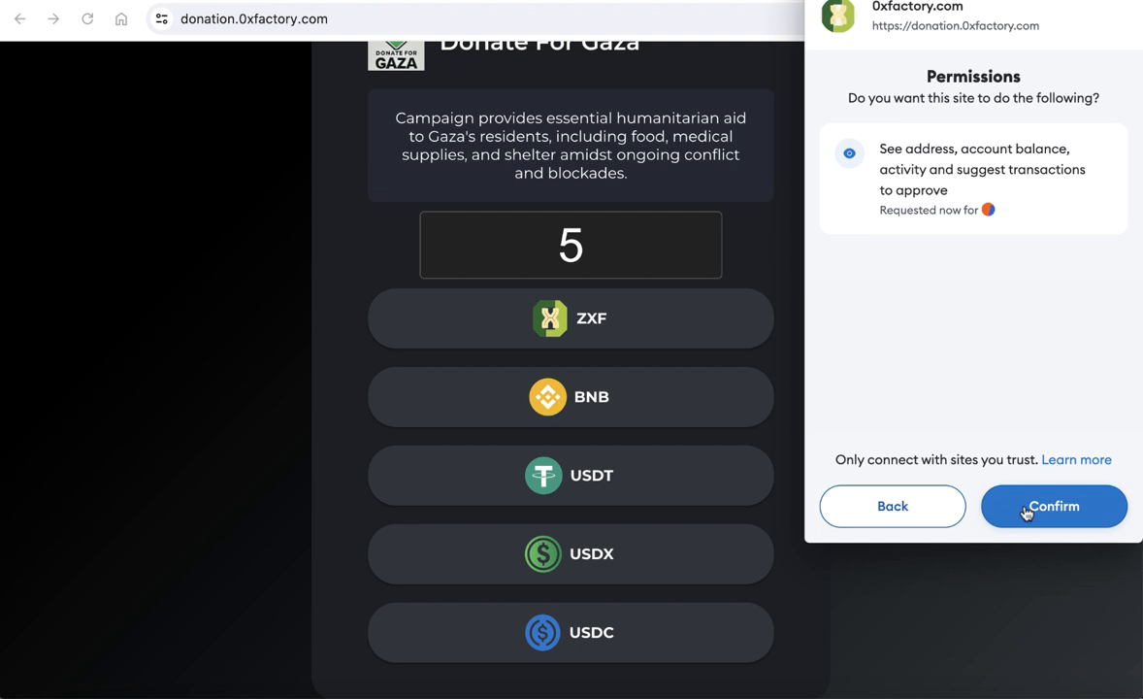
left_click(1052, 504)
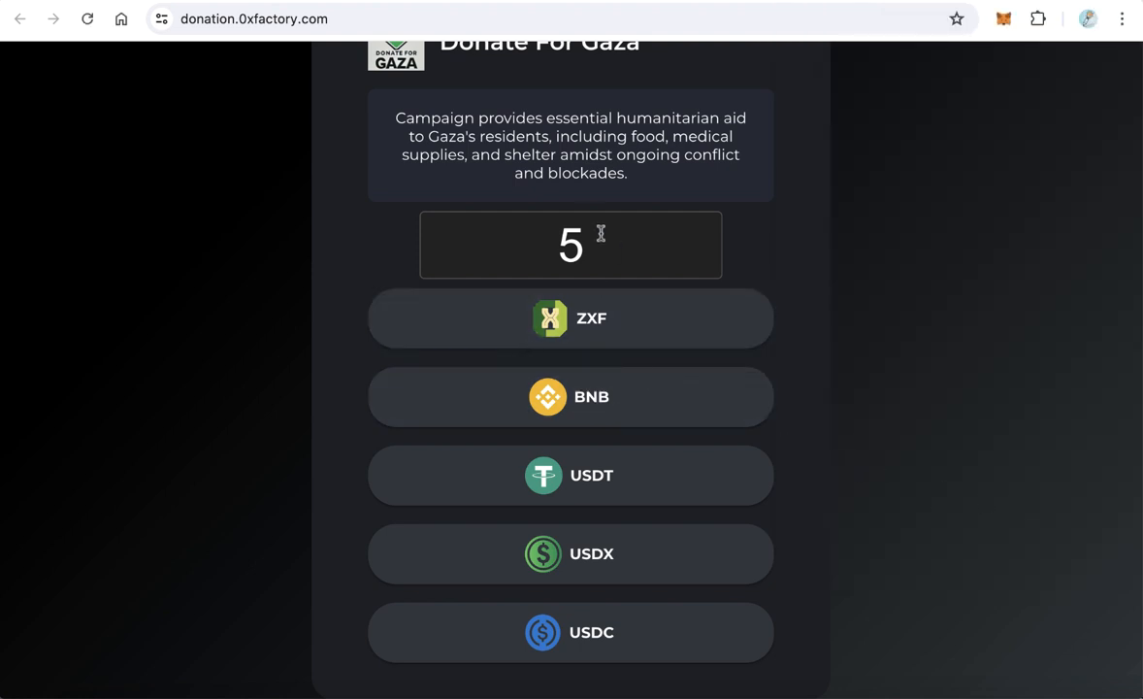
Send the 5 BNB donation and dismiss the 'Not enough BNB balance' alert
left_click(571, 396)
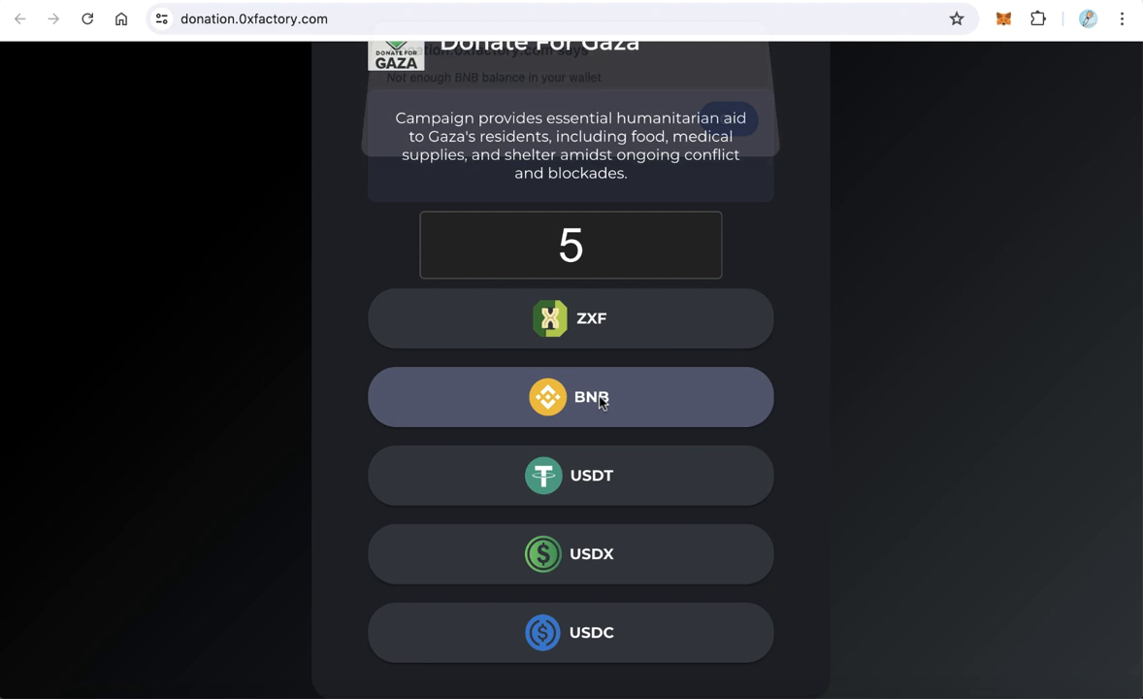
left_click(571, 396)
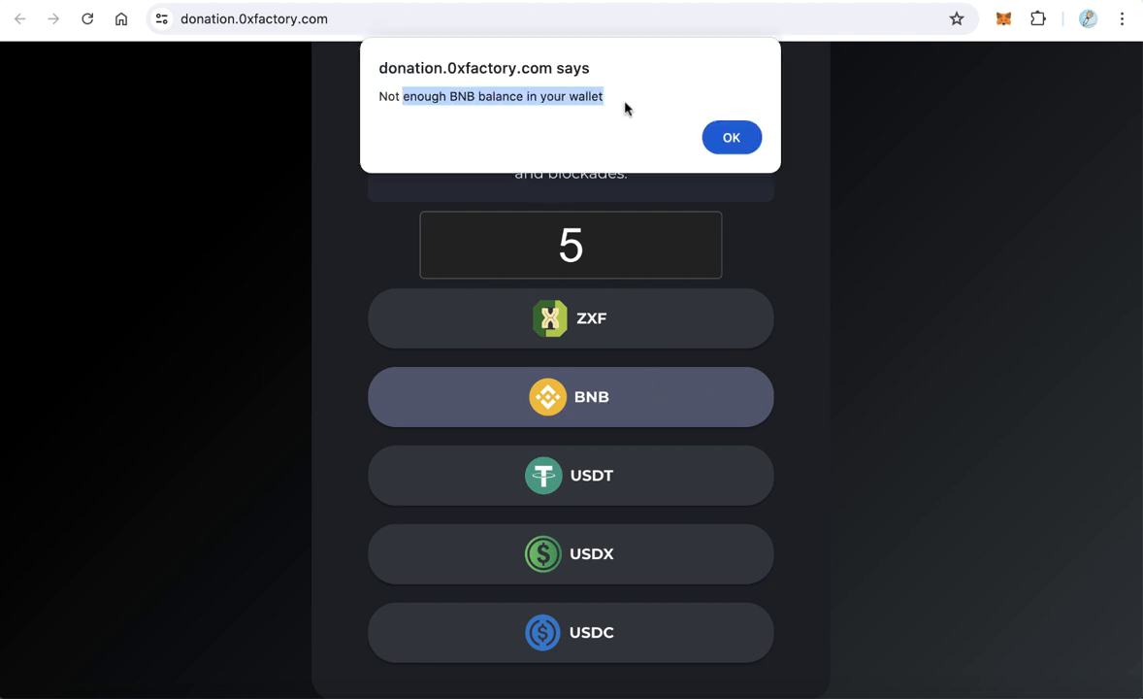
left_click(732, 136)
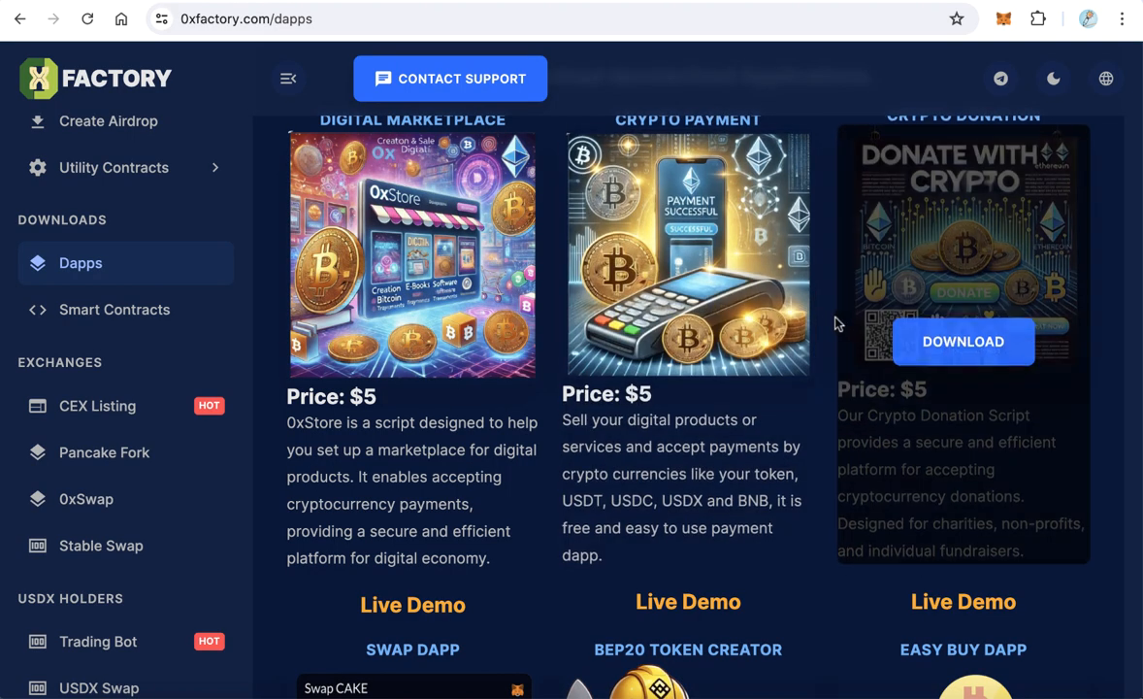
scroll("up", 3)
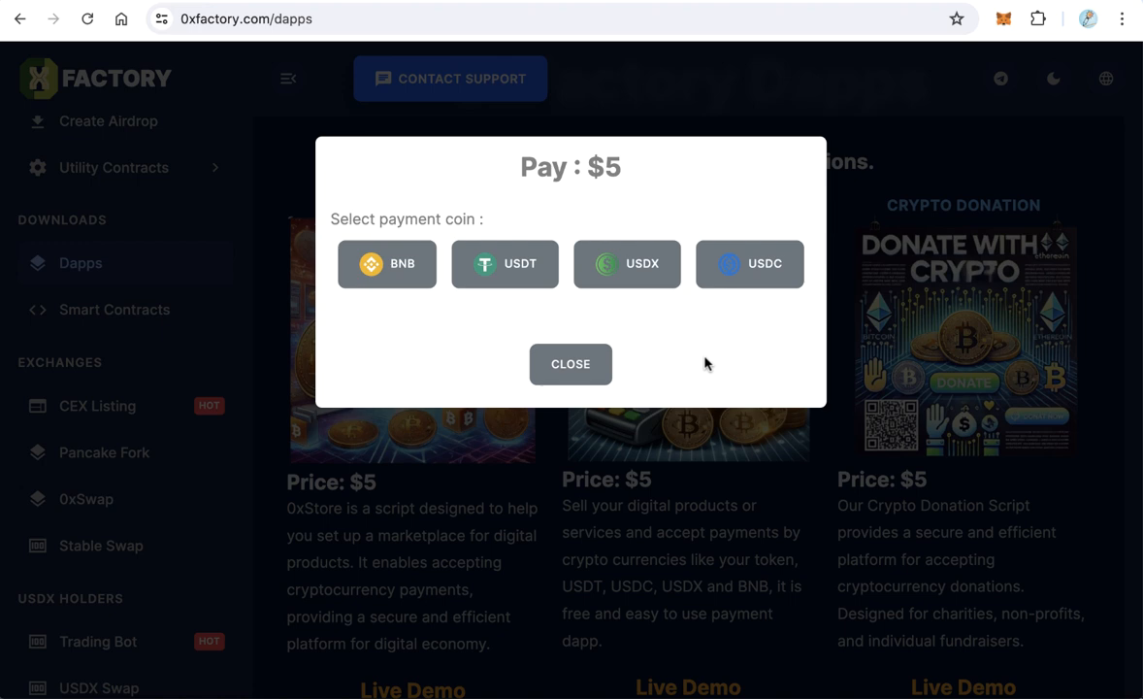
mouse_move(625, 172)
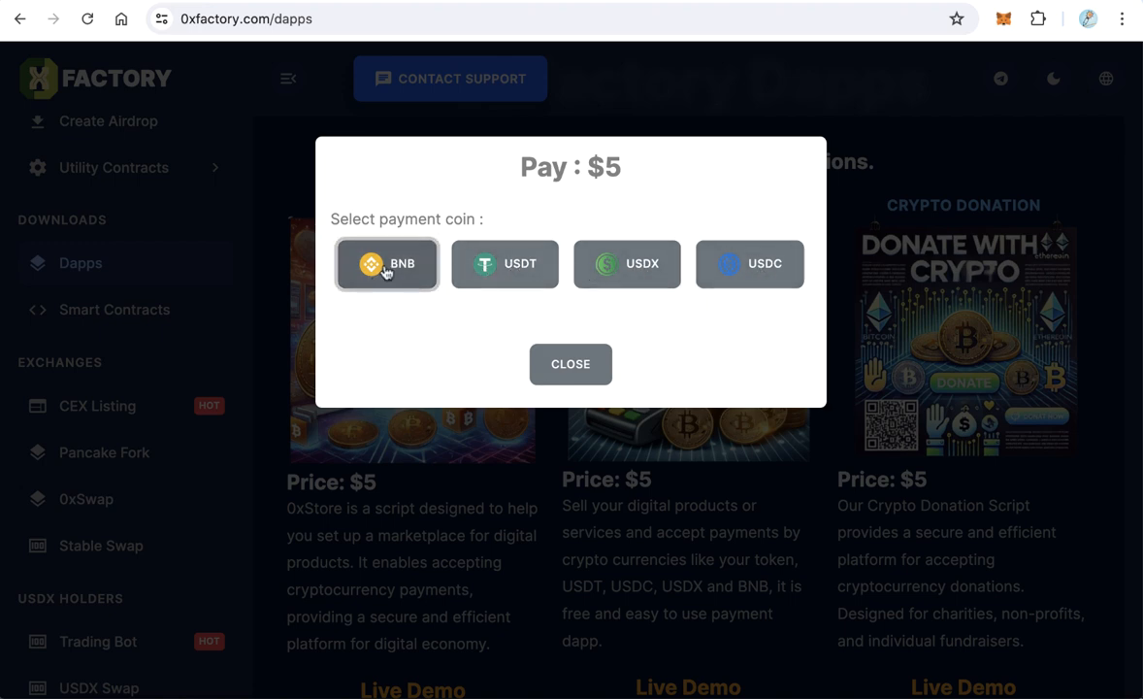
left_click(387, 264)
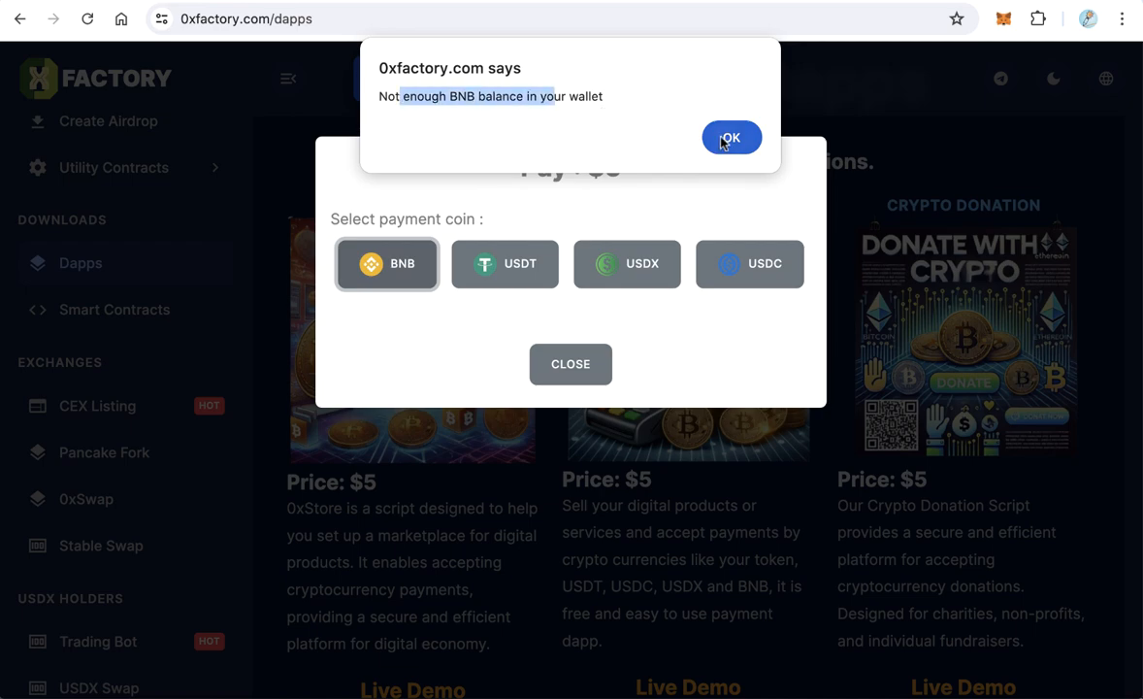
left_click(732, 136)
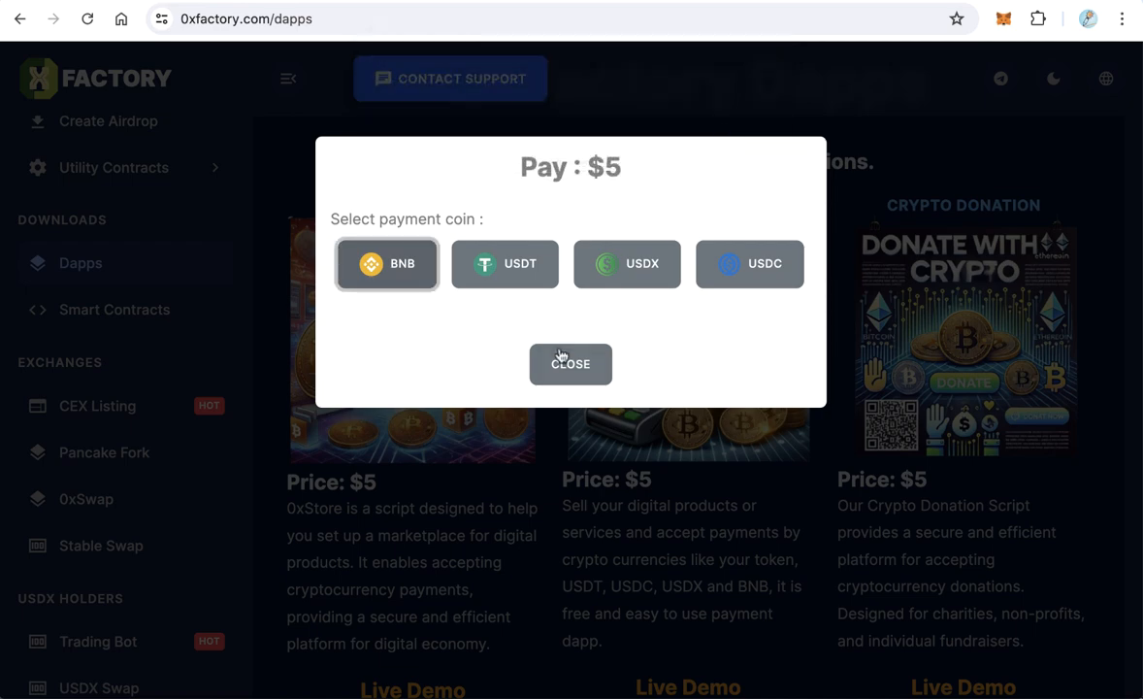
left_click(571, 363)
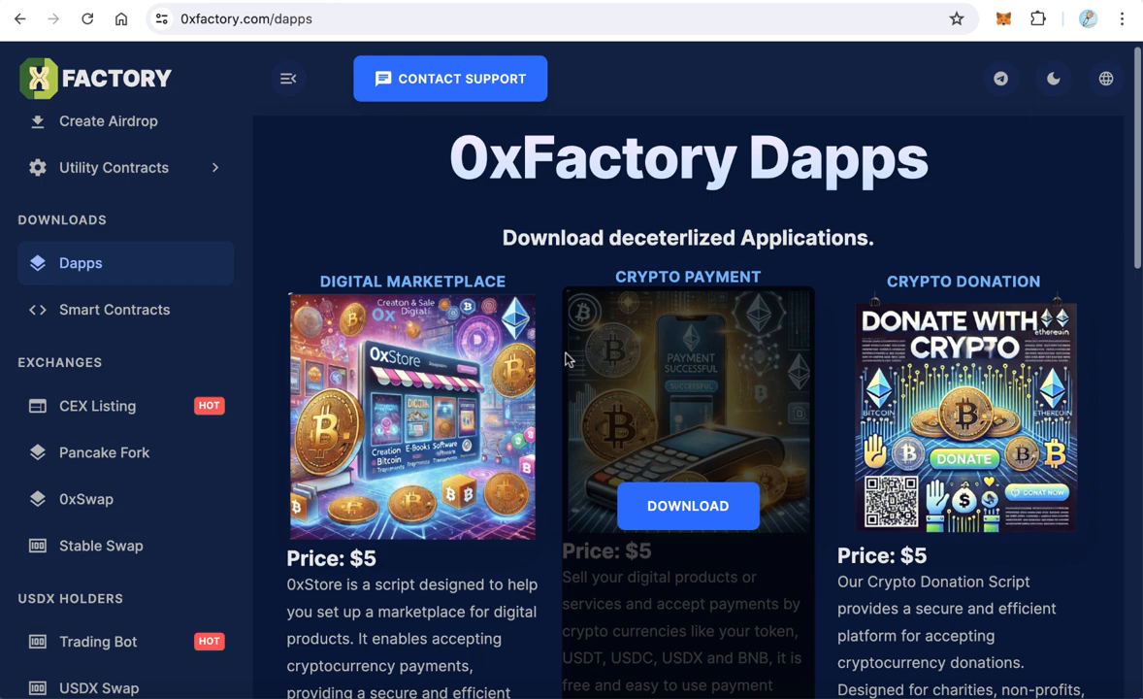
Enter the extracted Crypto-Donation folder and open config.json with TextEdit
left_click(687, 505)
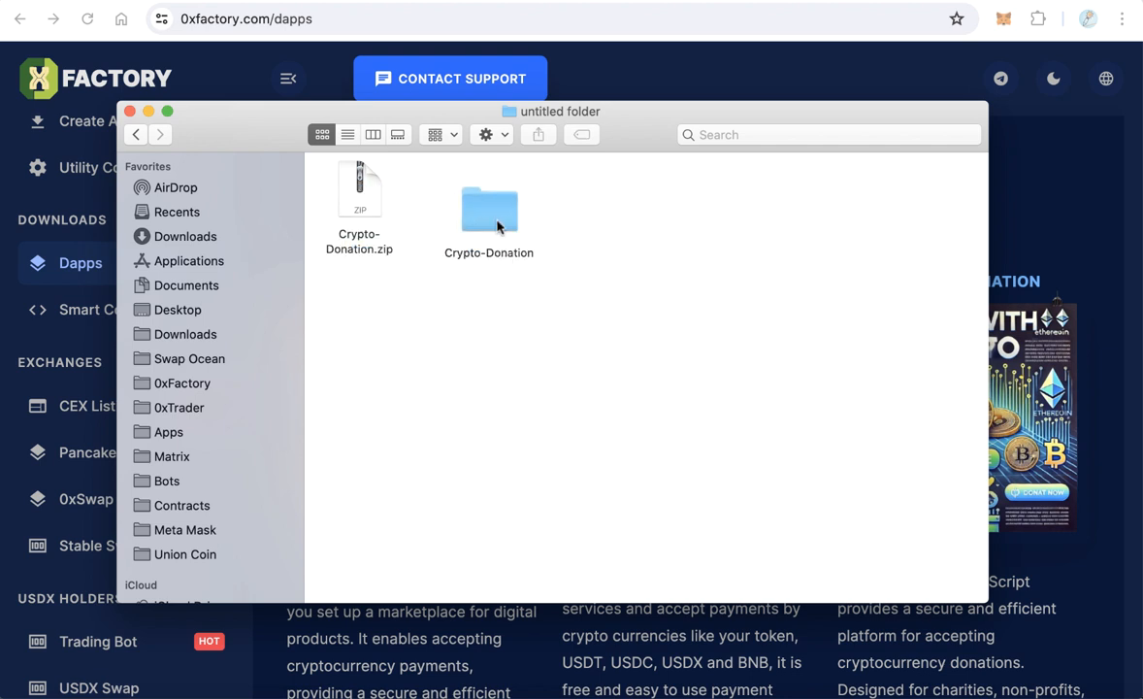
double_click(490, 206)
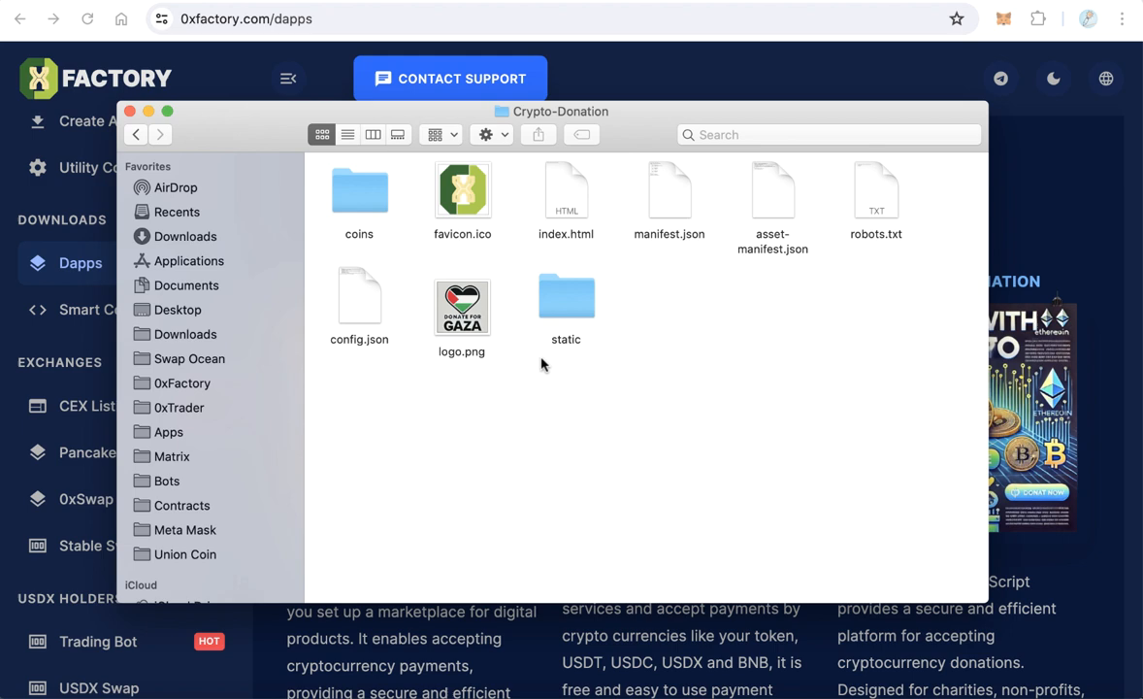
right_click(359, 307)
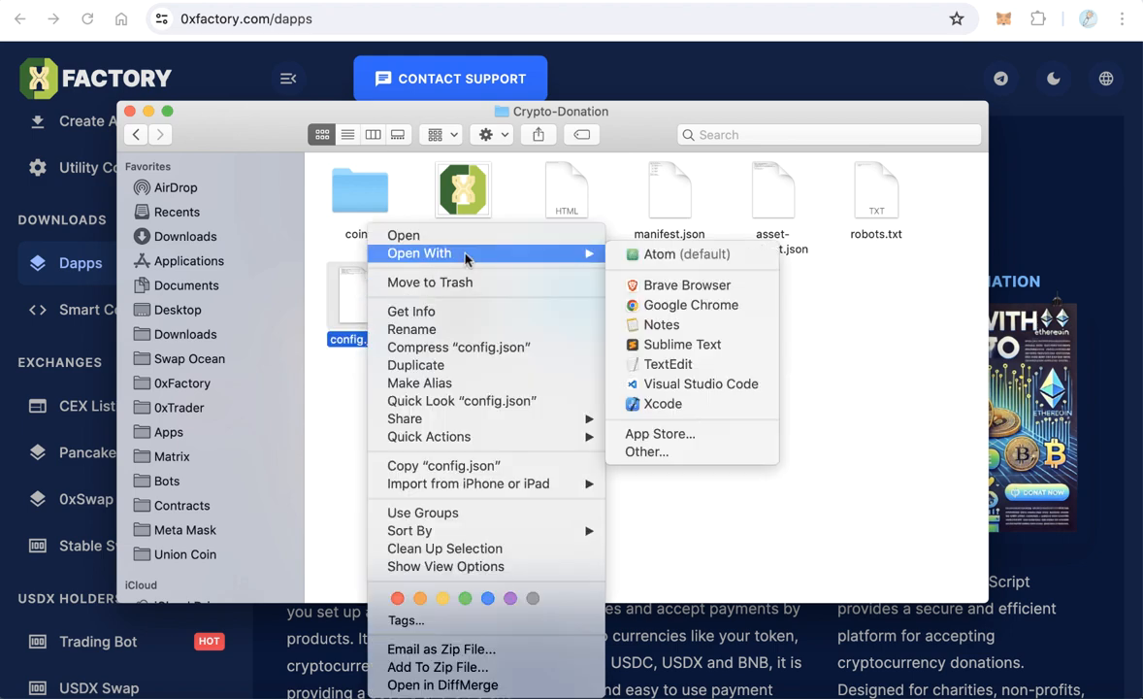
mouse_move(578, 260)
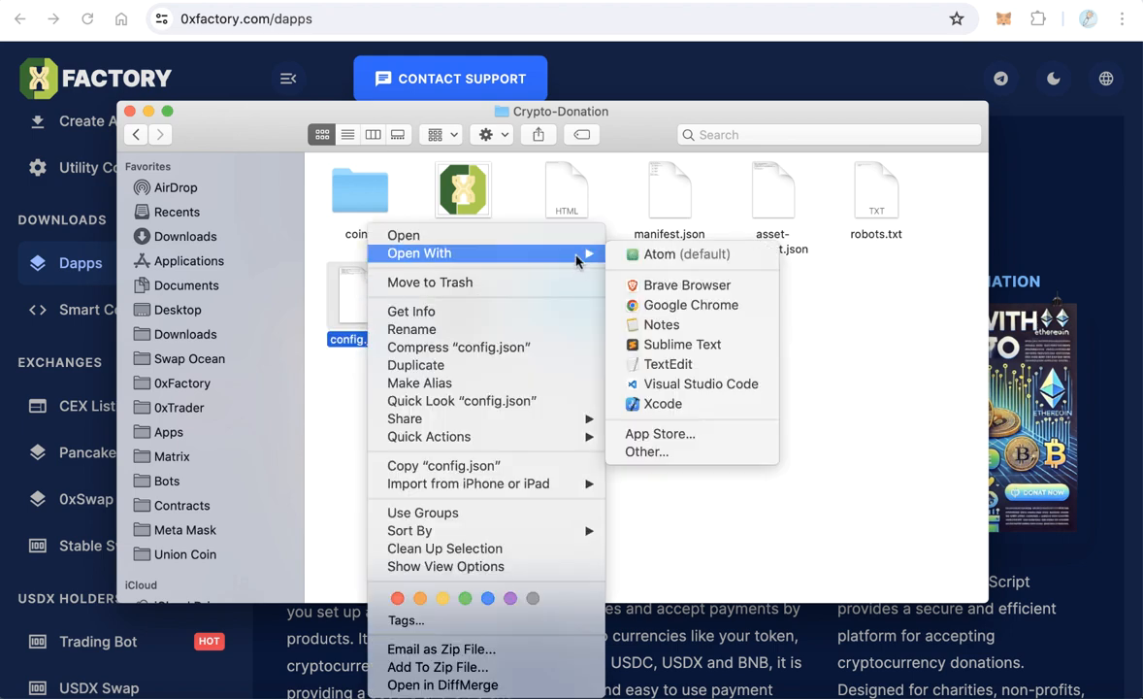
left_click(685, 252)
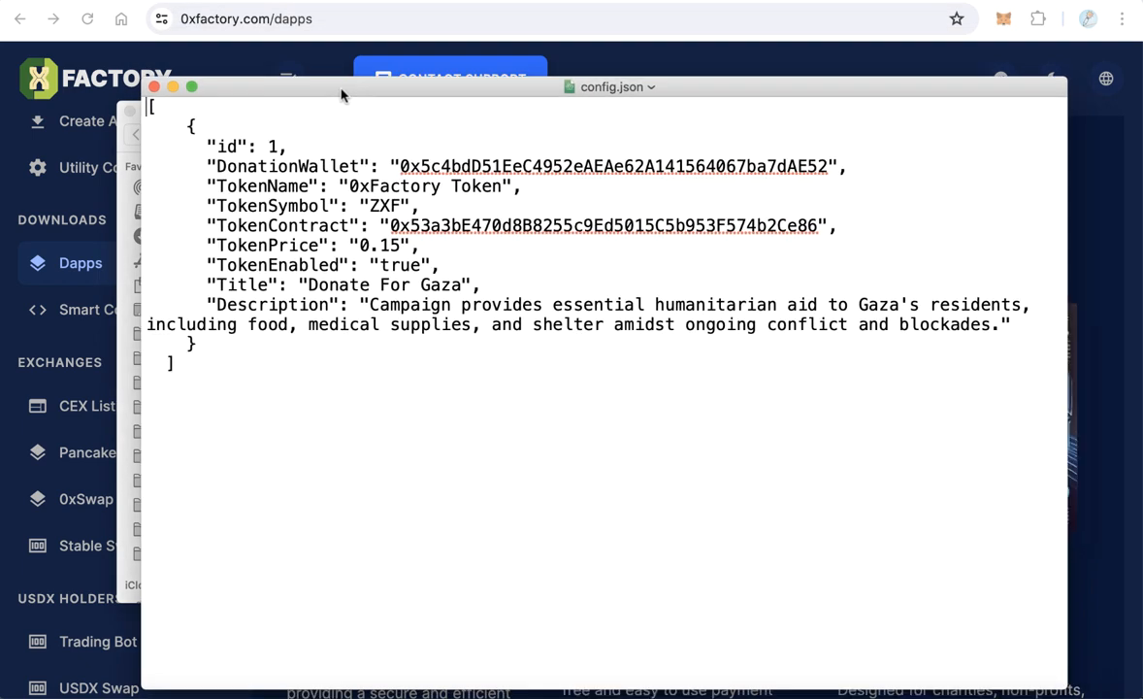
Inspect the wallet, TokenName, TokenSymbol and token contract address entries in config.json
double_click(288, 167)
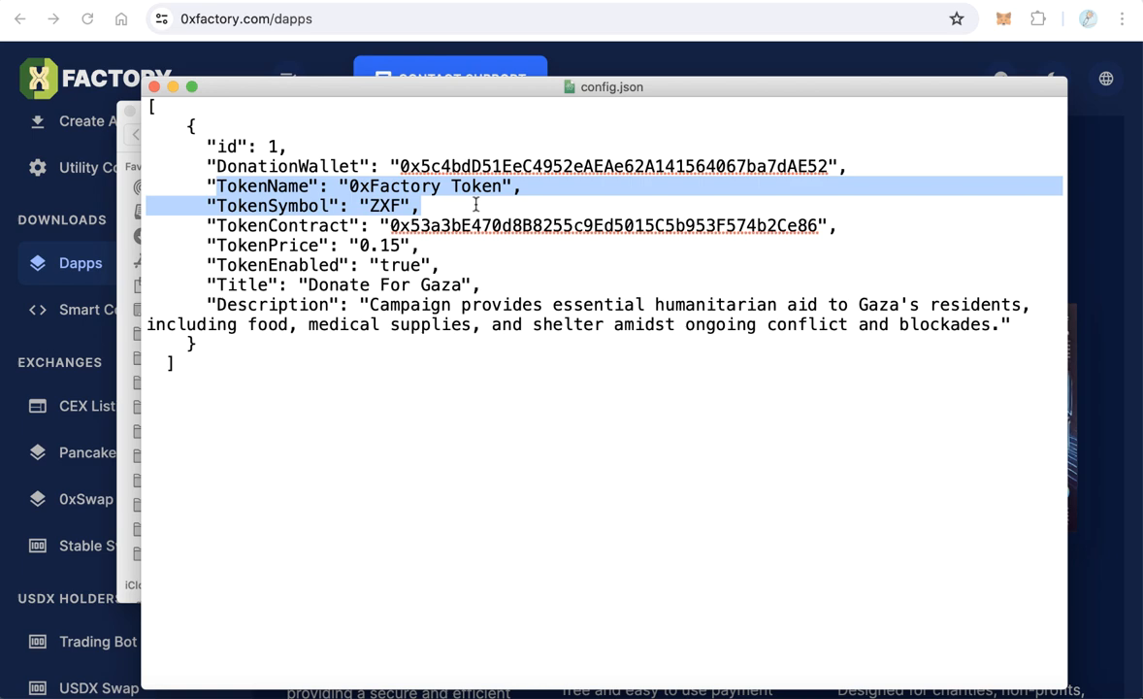
left_click_drag(475, 205, 504, 258)
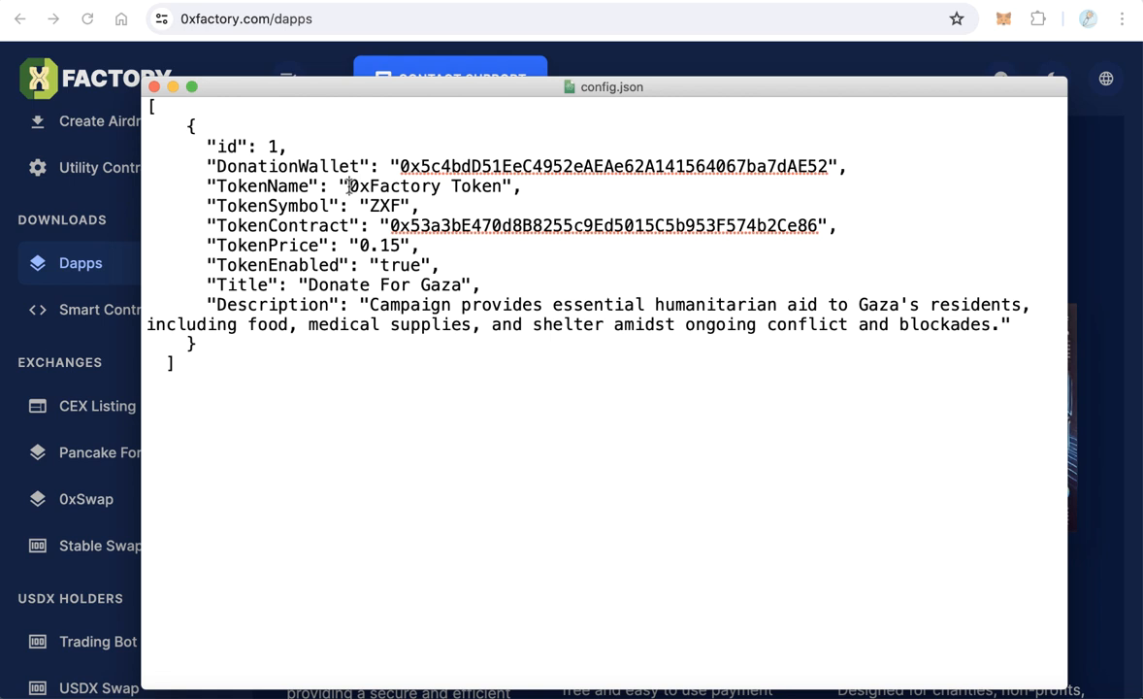
double_click(394, 186)
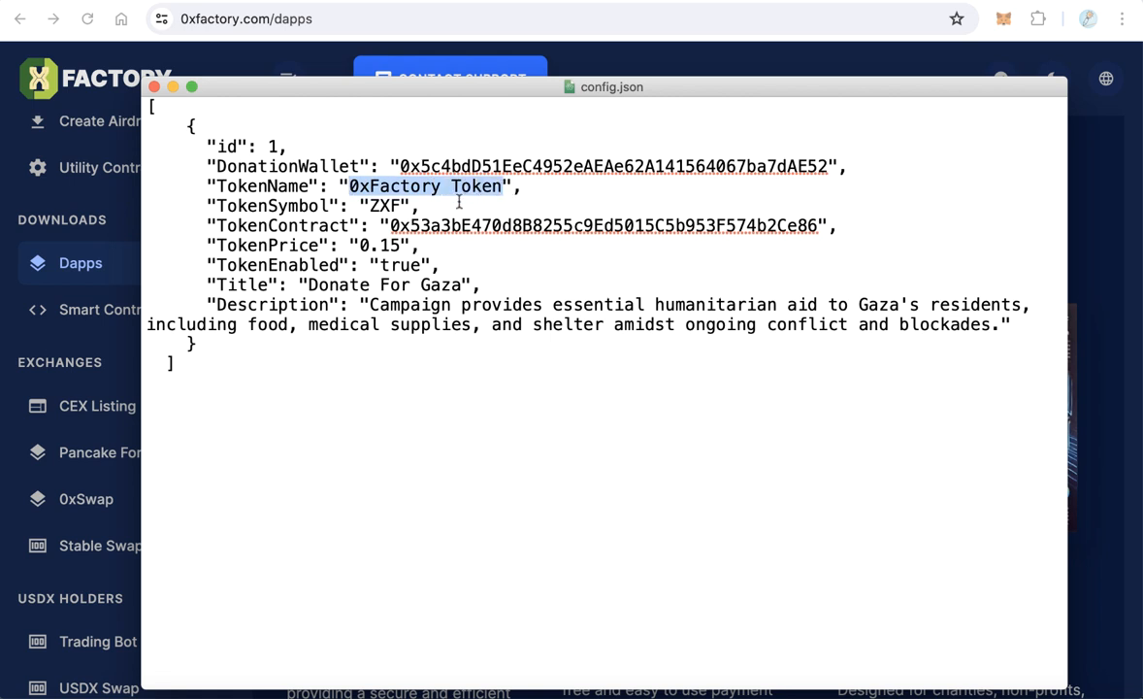
double_click(385, 206)
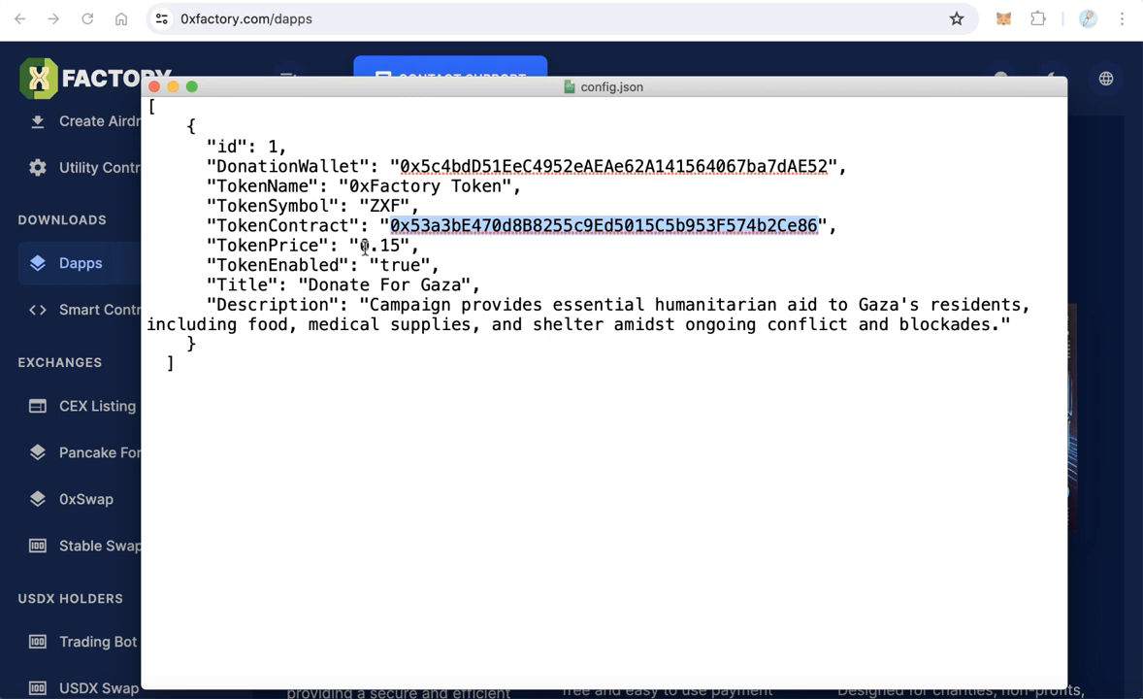
Change TokenEnabled from true to false and select the campaign description text
double_click(381, 244)
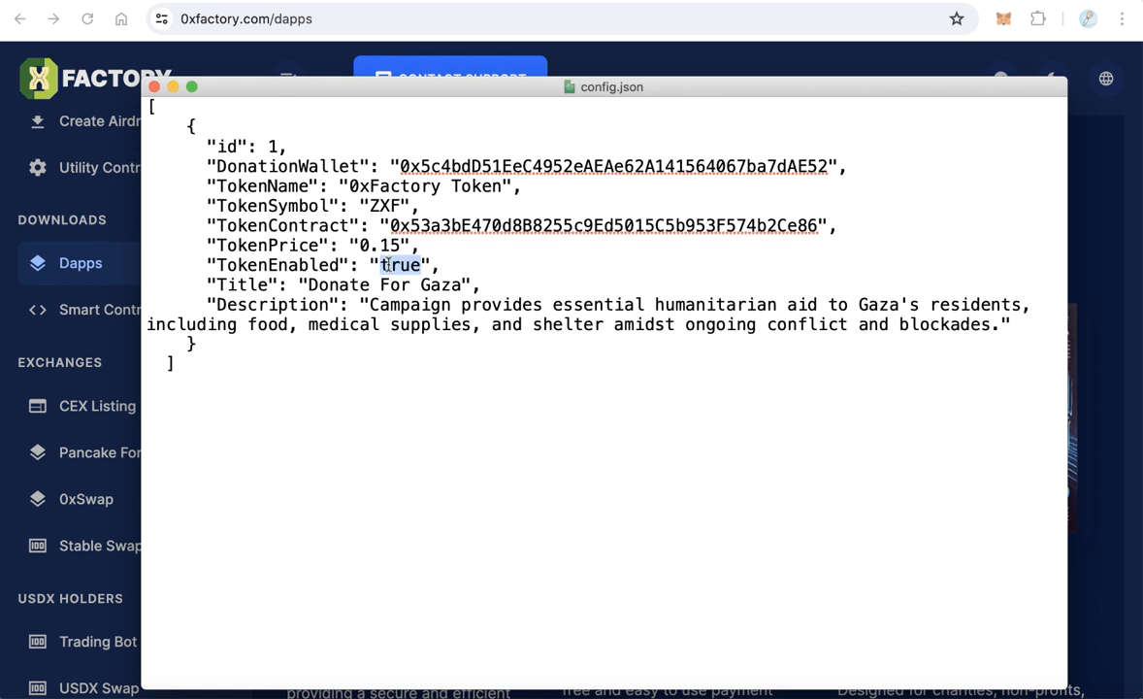
type("false")
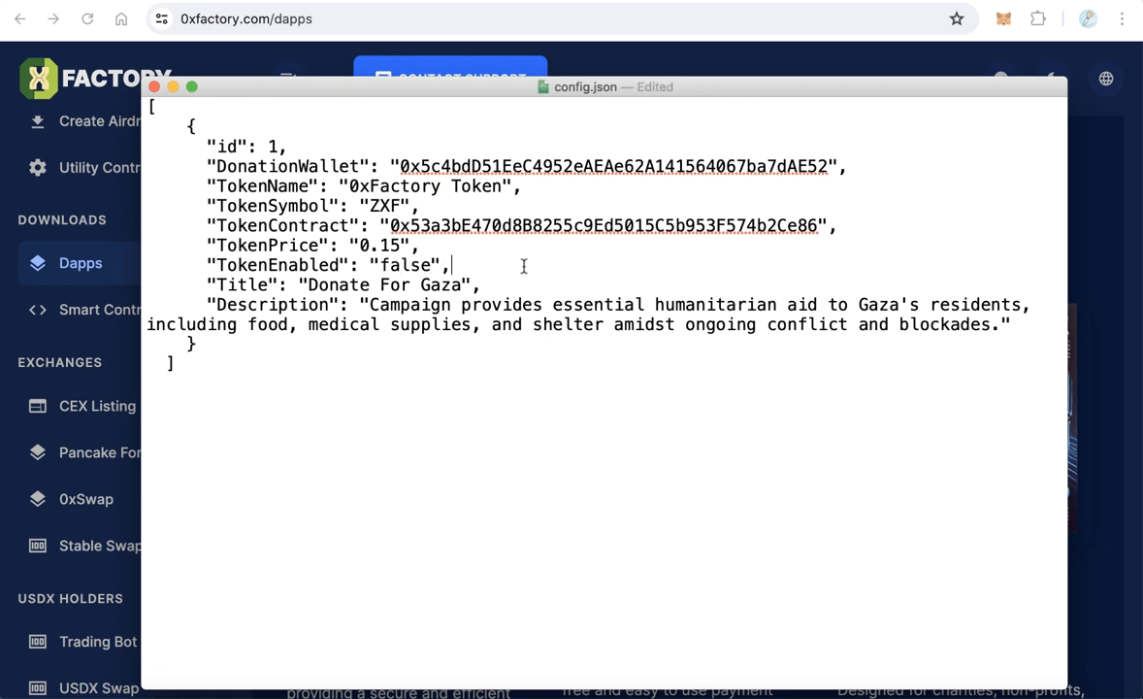
double_click(384, 284)
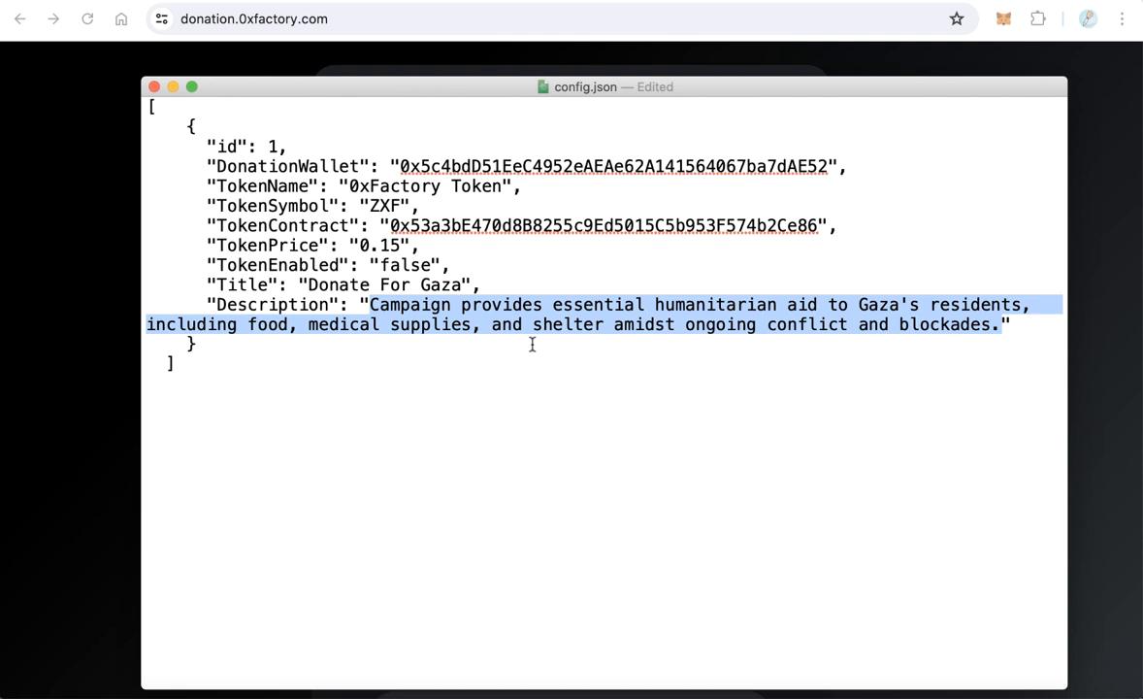
mouse_move(544, 353)
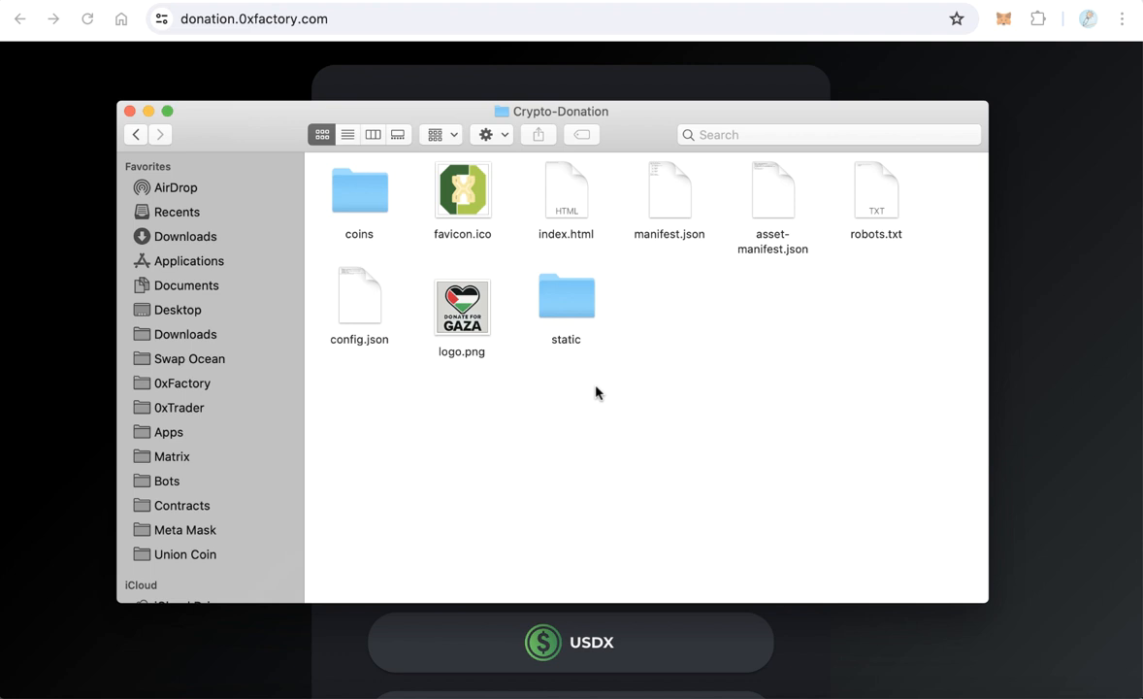
mouse_move(525, 377)
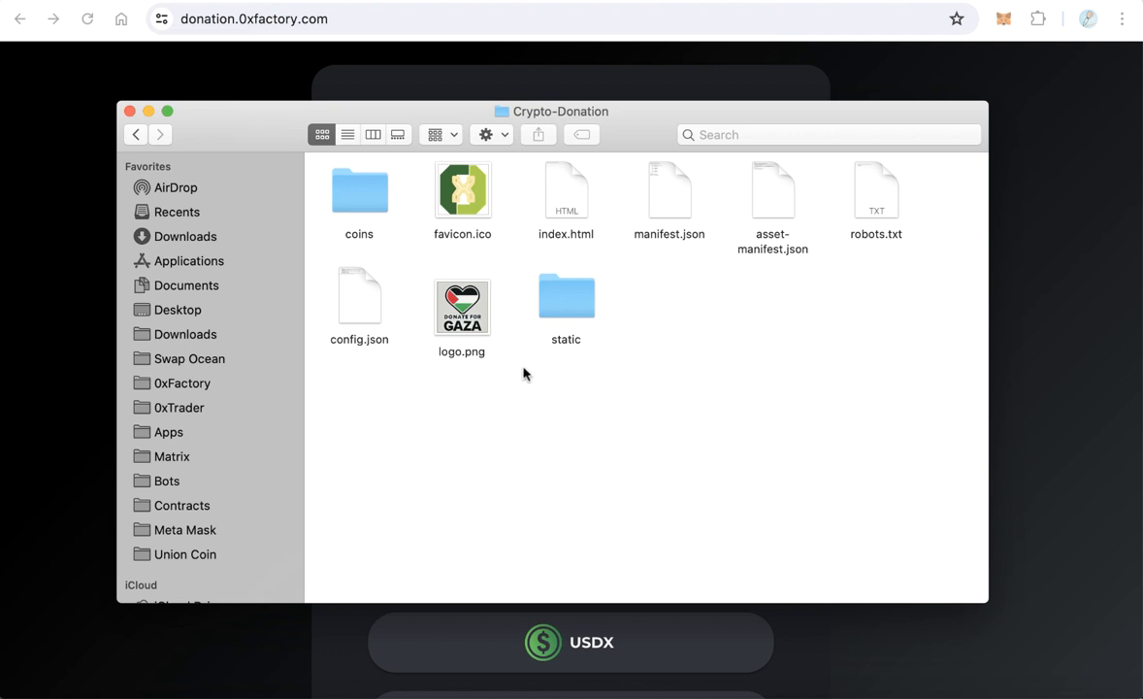
mouse_move(497, 369)
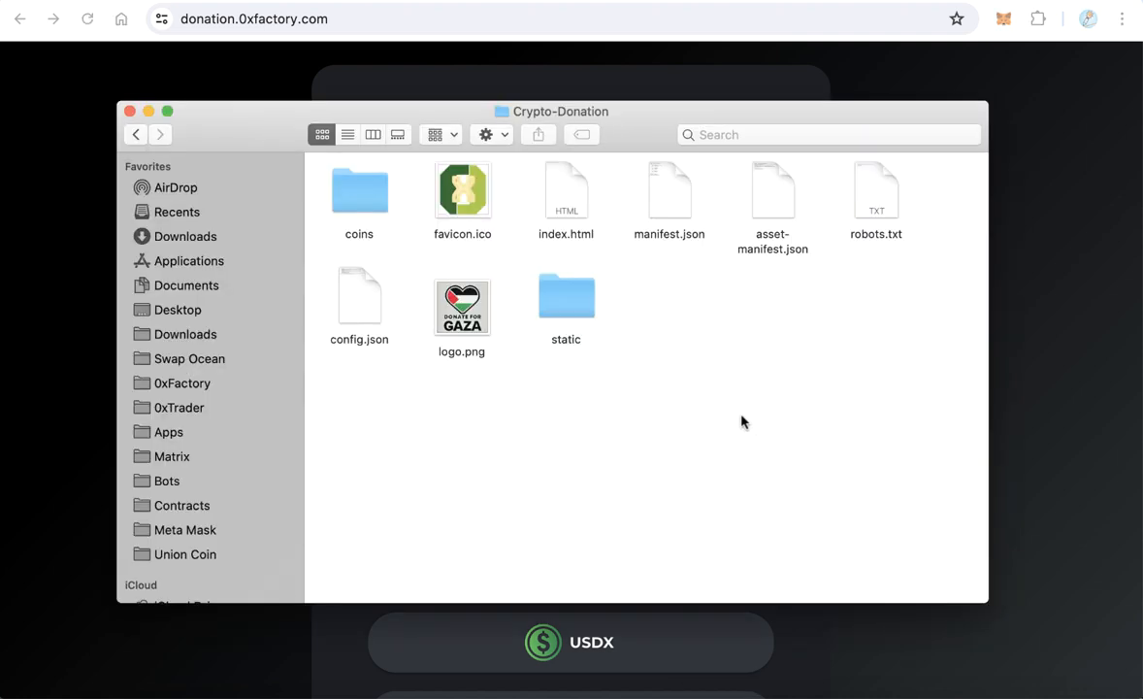
mouse_move(885, 411)
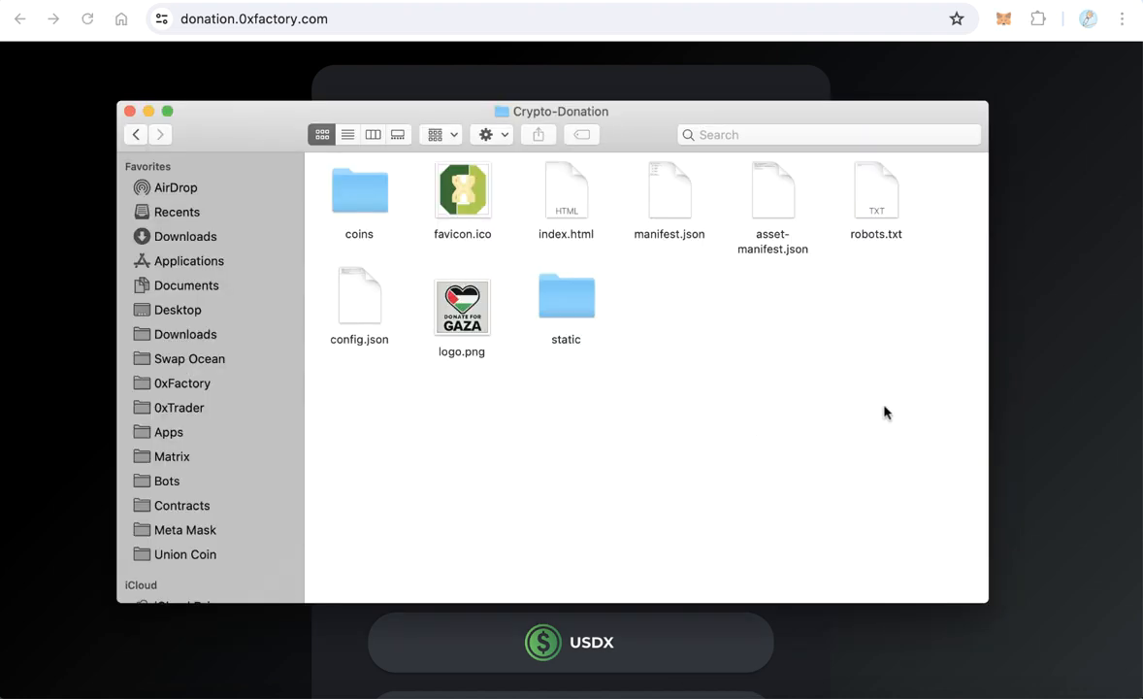
key("cmd+a")
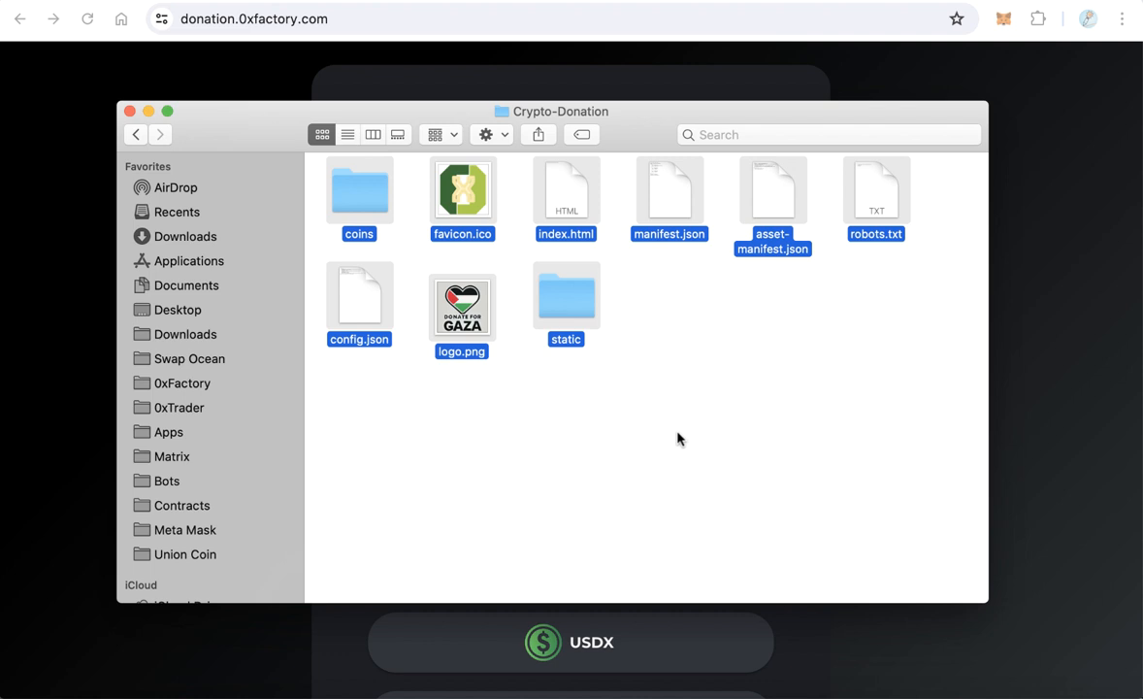
left_click(897, 416)
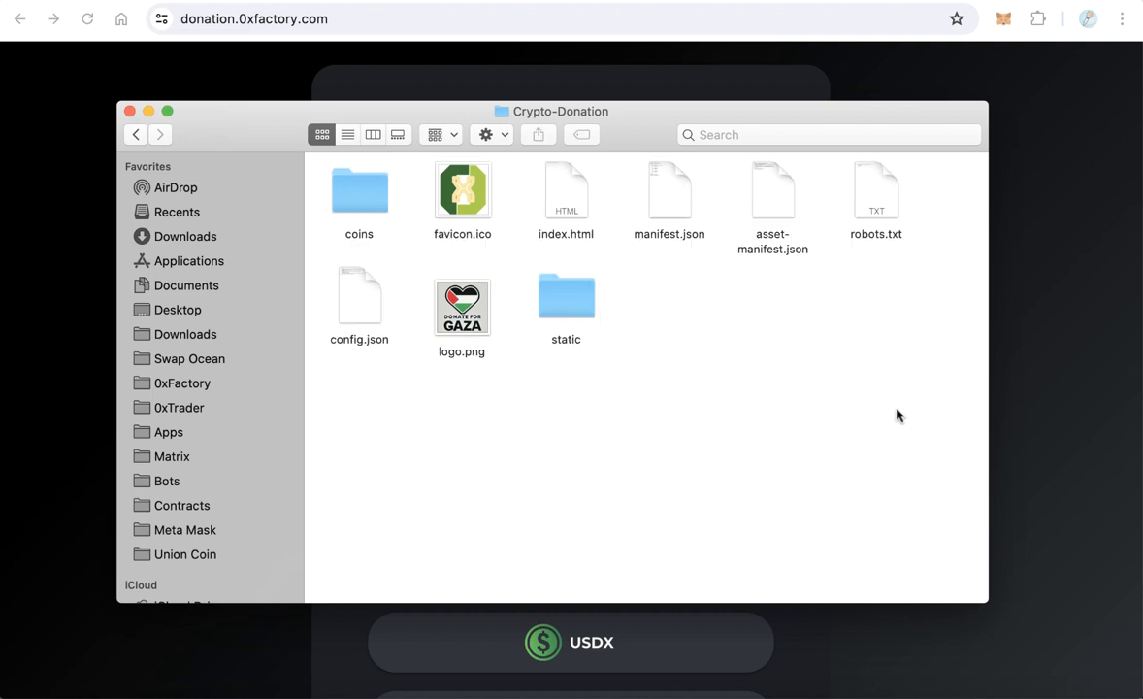